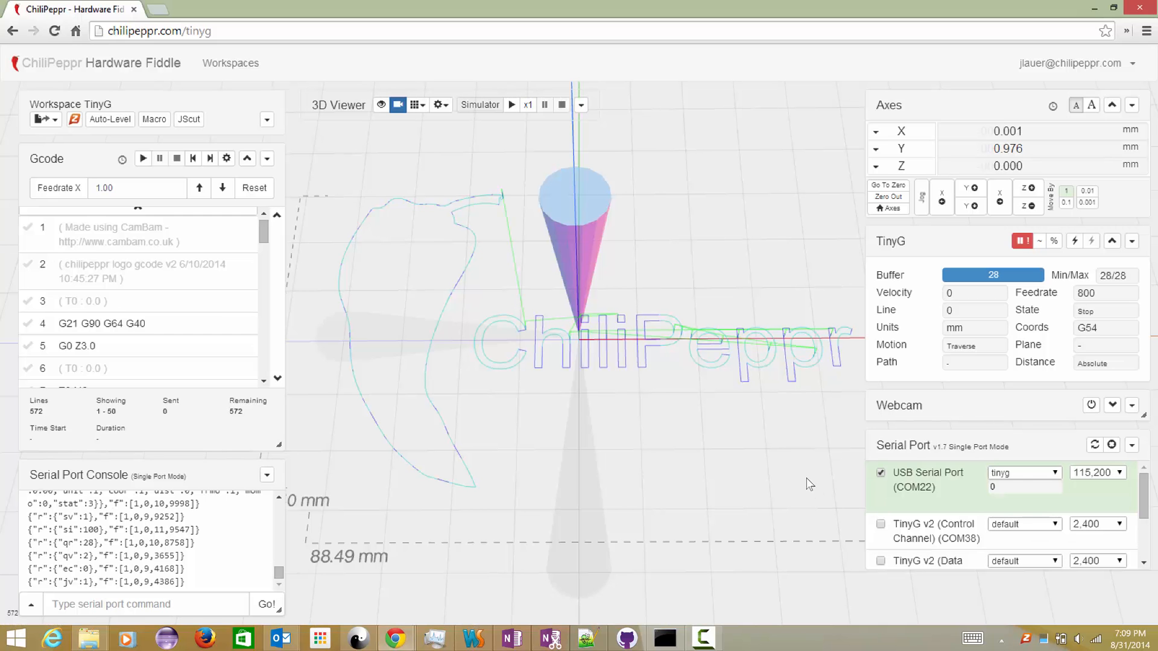
mouse_move(710, 443)
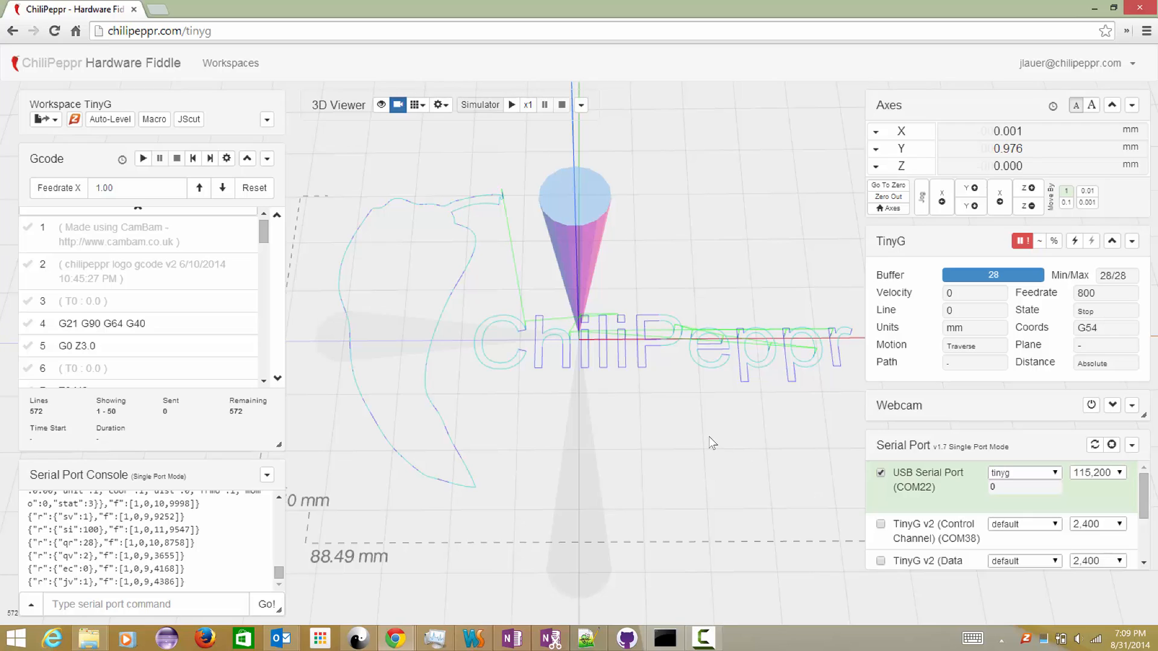
mouse_move(579, 335)
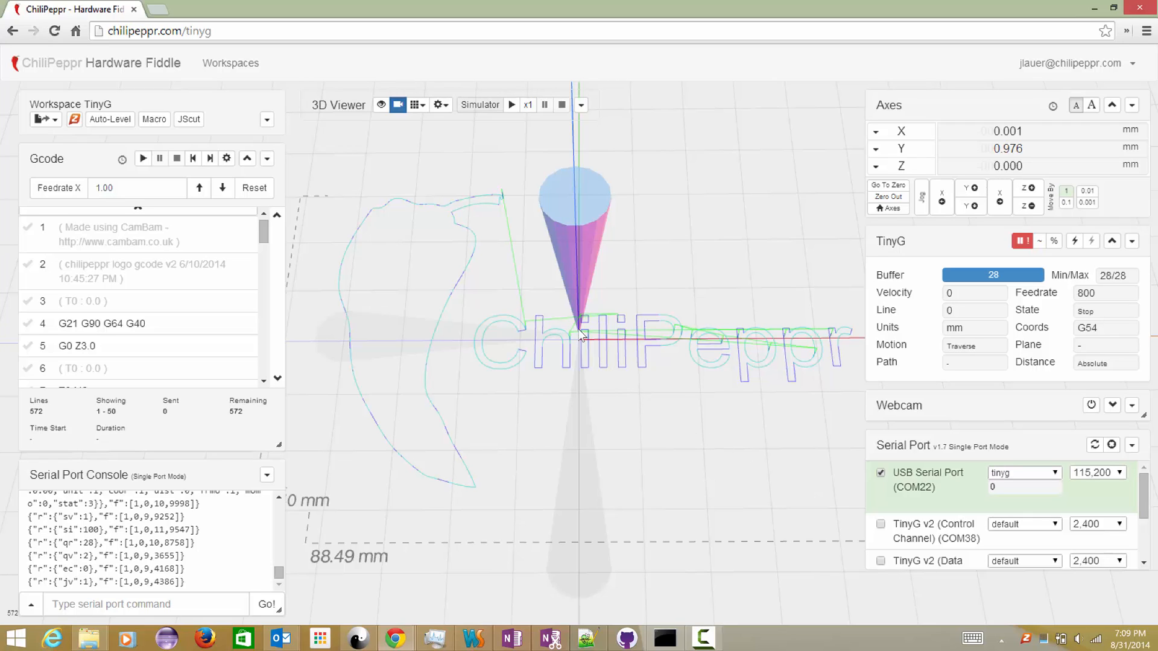
mouse_move(671, 342)
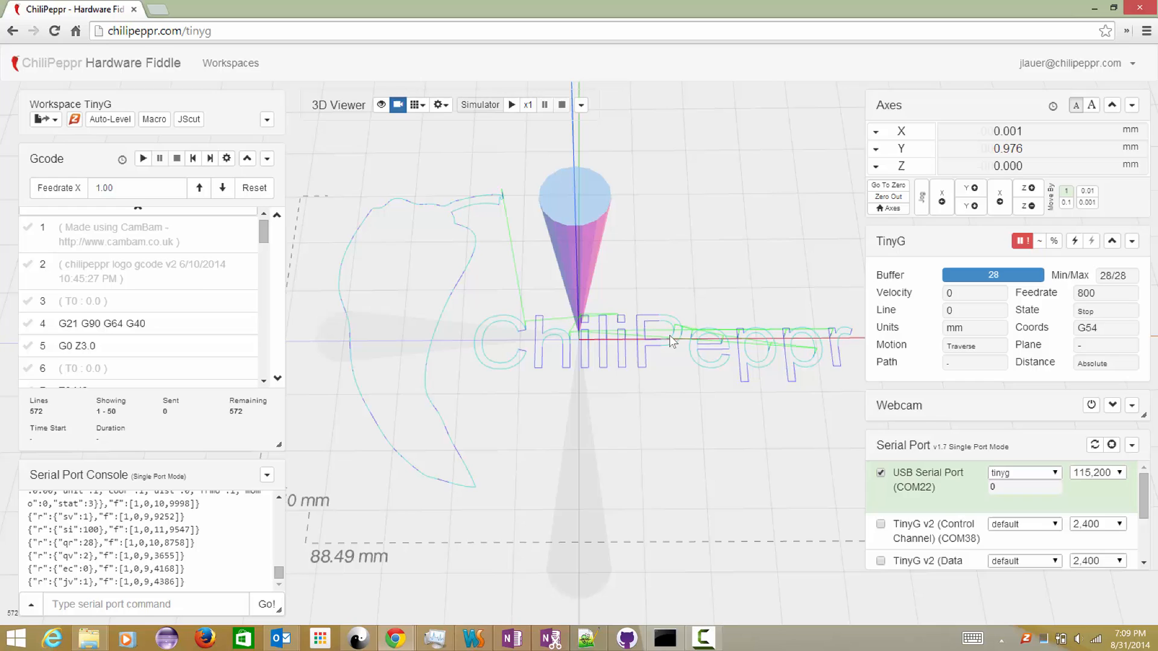
mouse_move(914, 441)
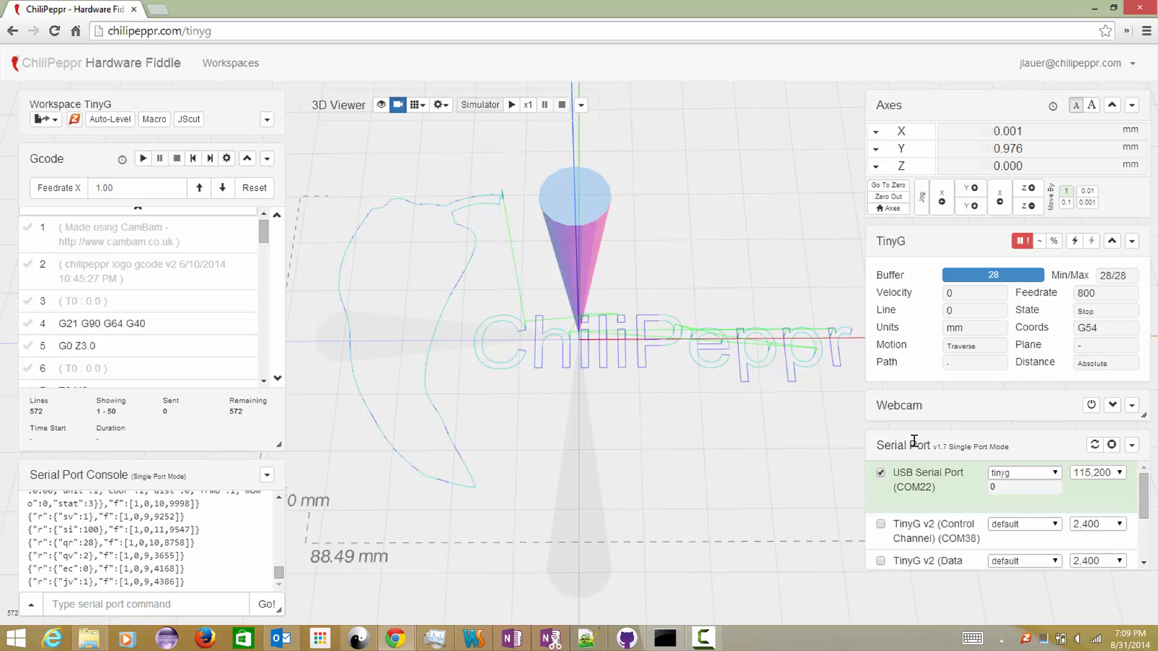
mouse_move(915, 446)
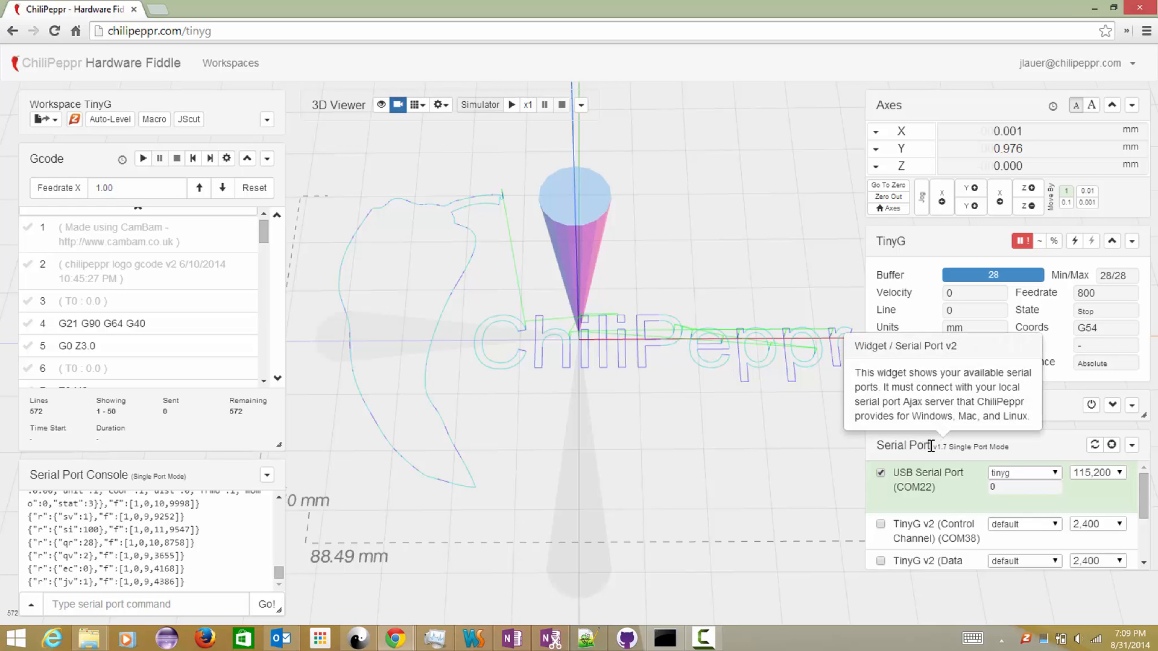
- Select the serial port widget's version number in the TinyG workspace
double_click(944, 446)
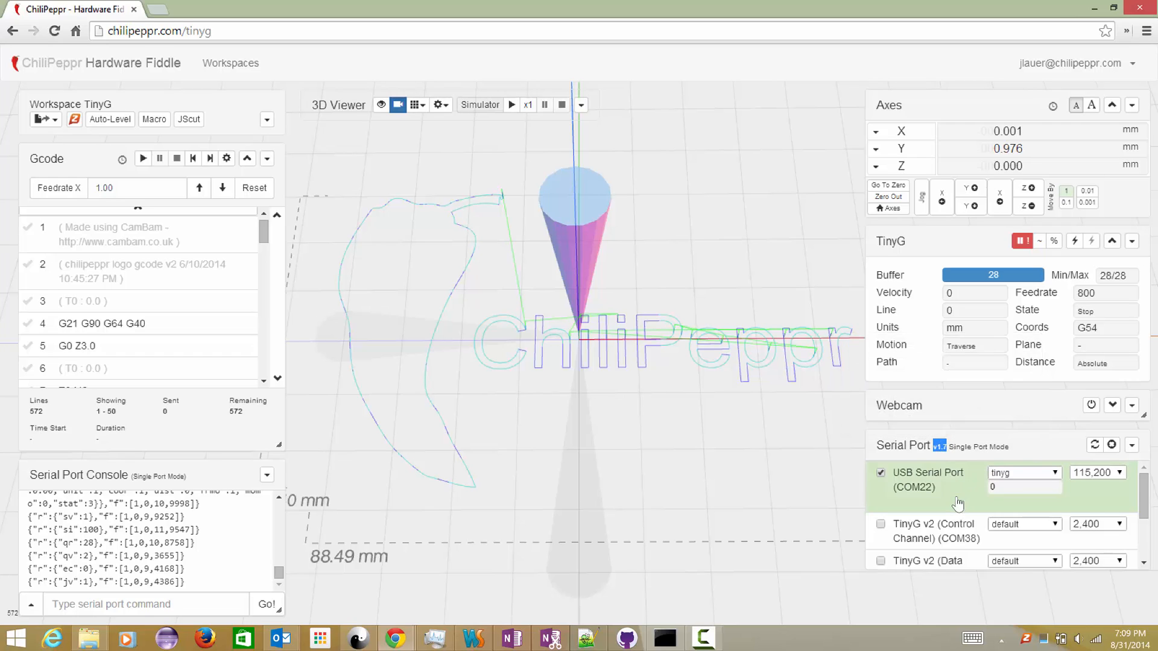
mouse_move(940, 445)
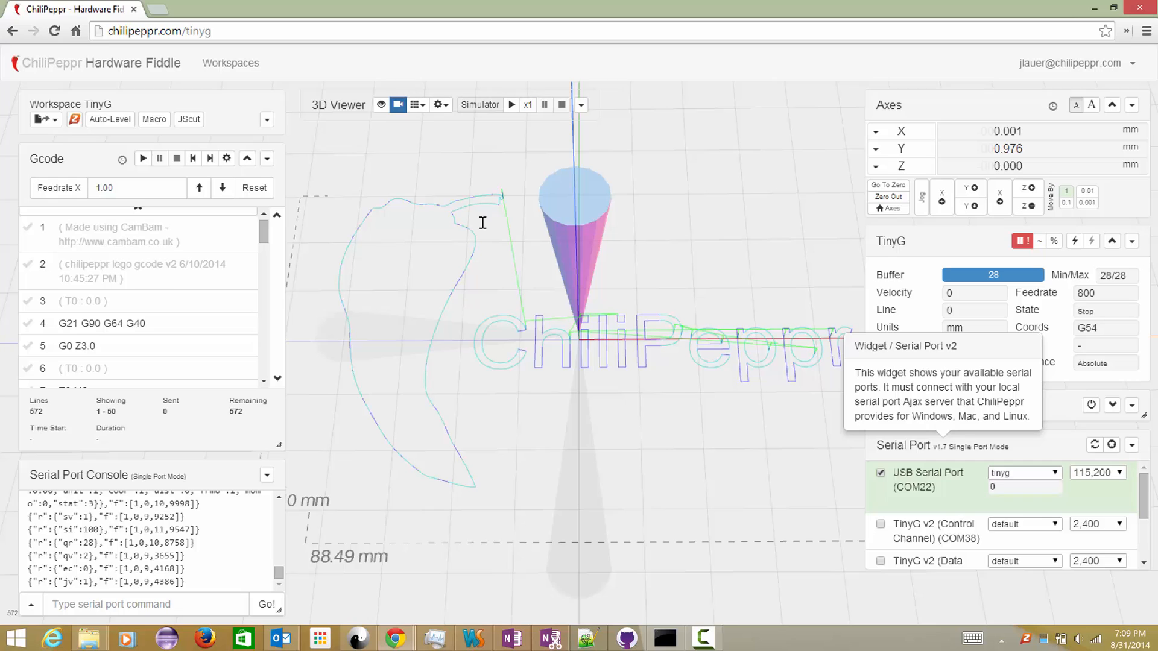
mouse_move(938, 517)
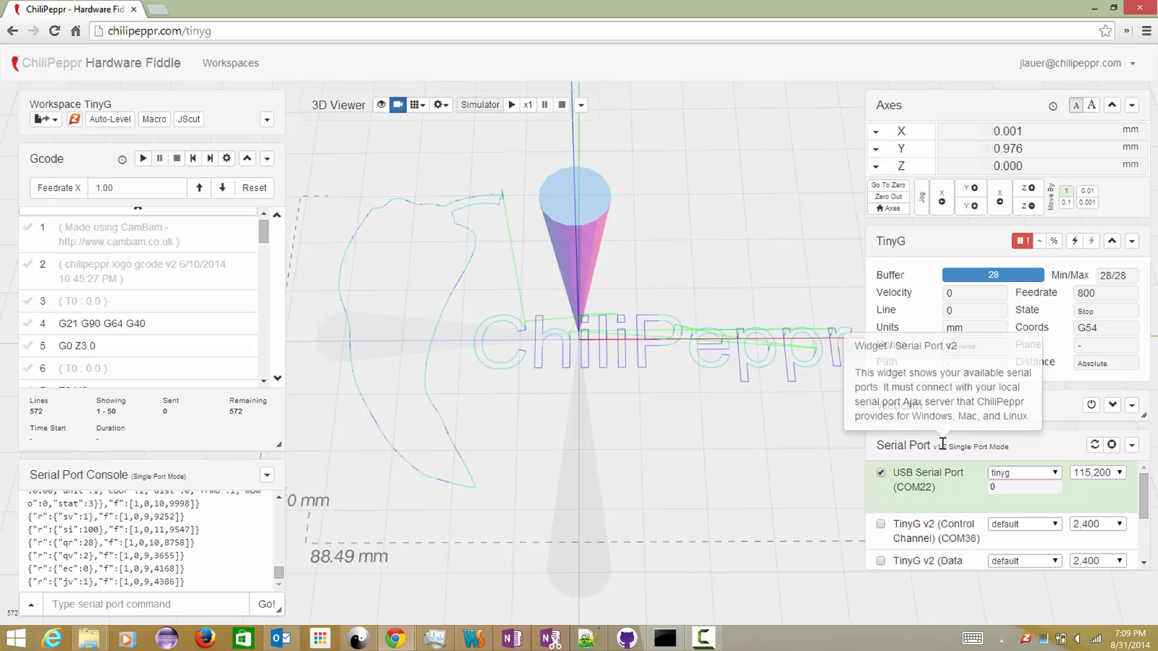
mouse_move(671, 493)
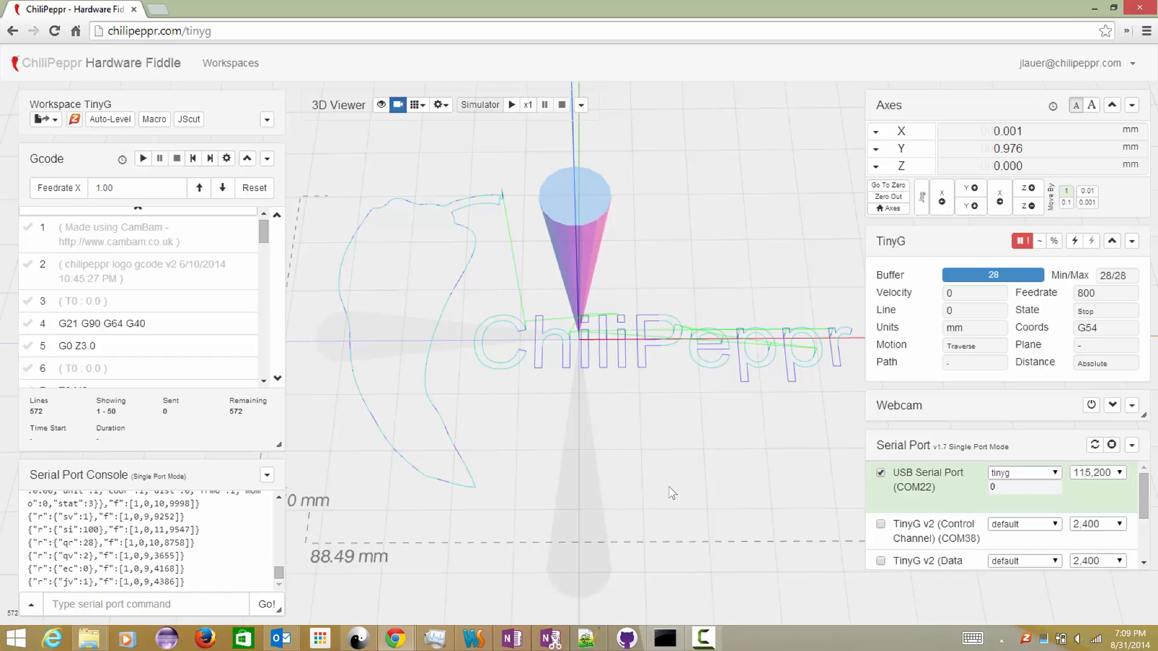
mouse_move(656, 377)
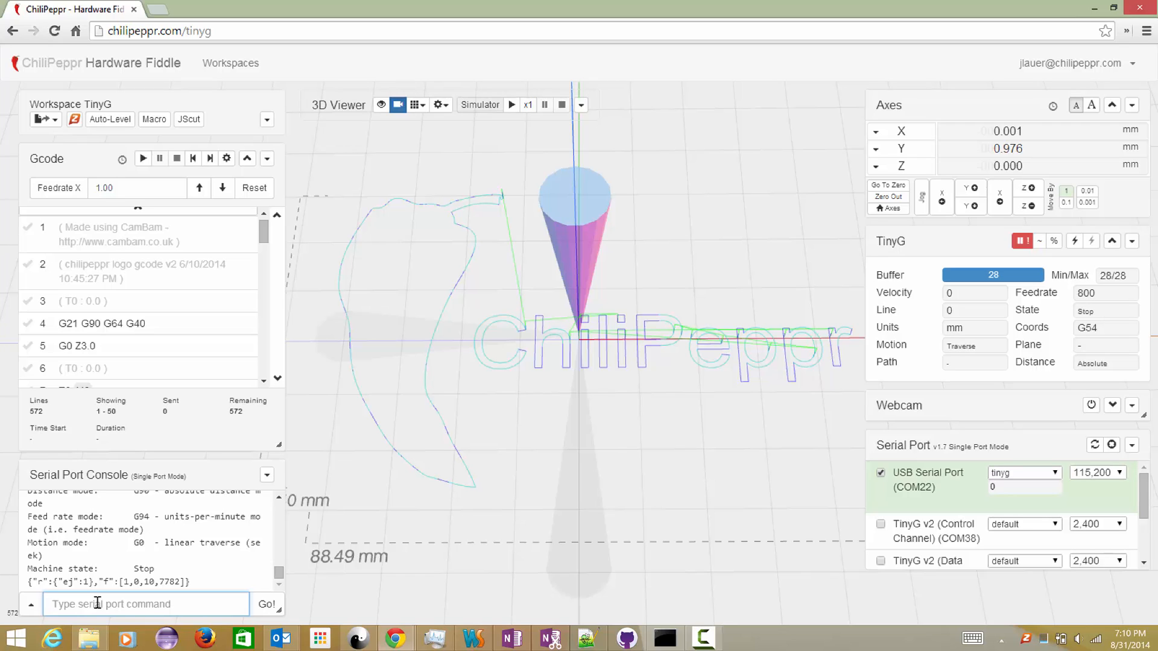
- Send !, {"sr":""}, {"ej":""}, G0 X0, G0 X1 and G0 X0 through the serial console
type("!")
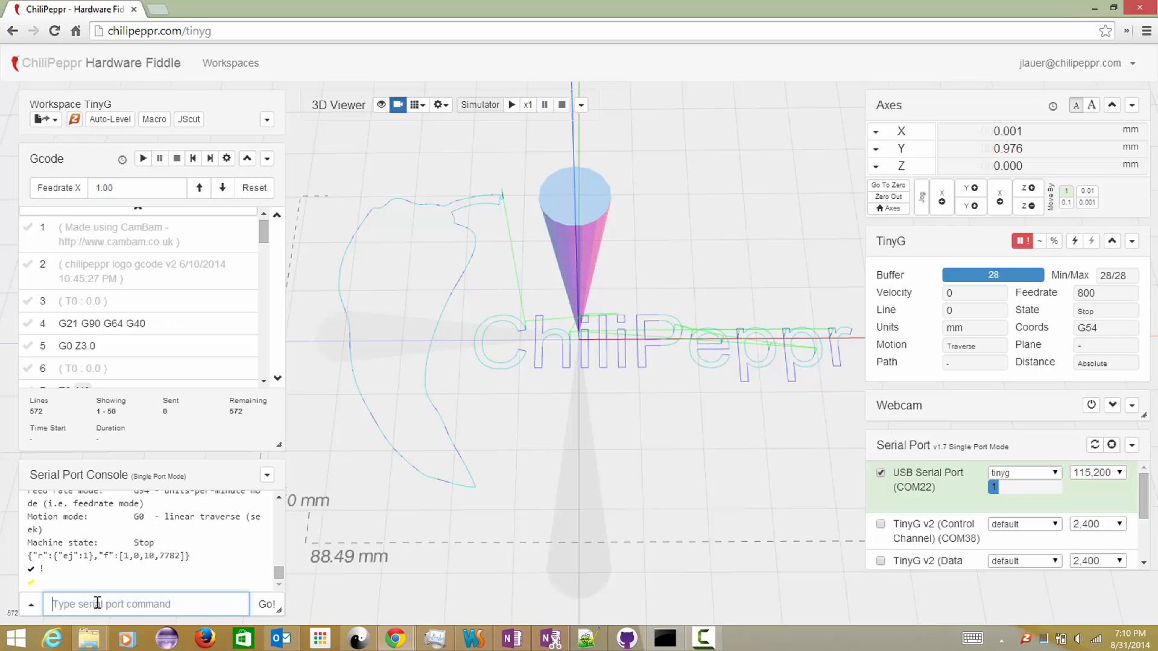
type("{\"sr\"")
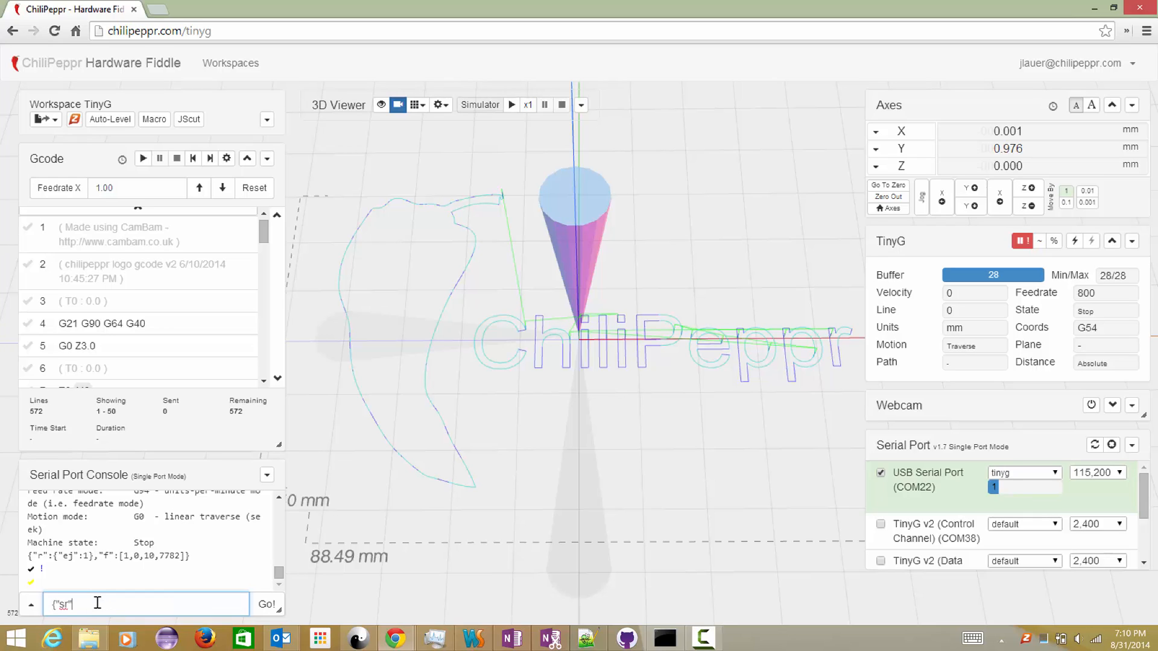
type(":\"\"}")
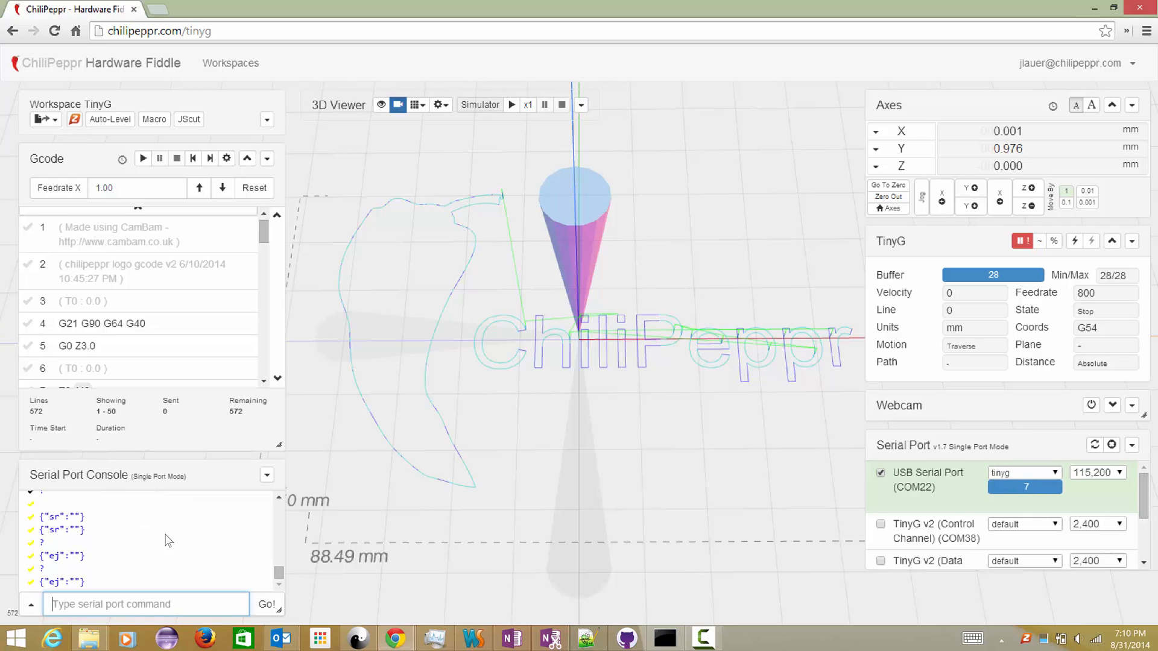
type("G0 X")
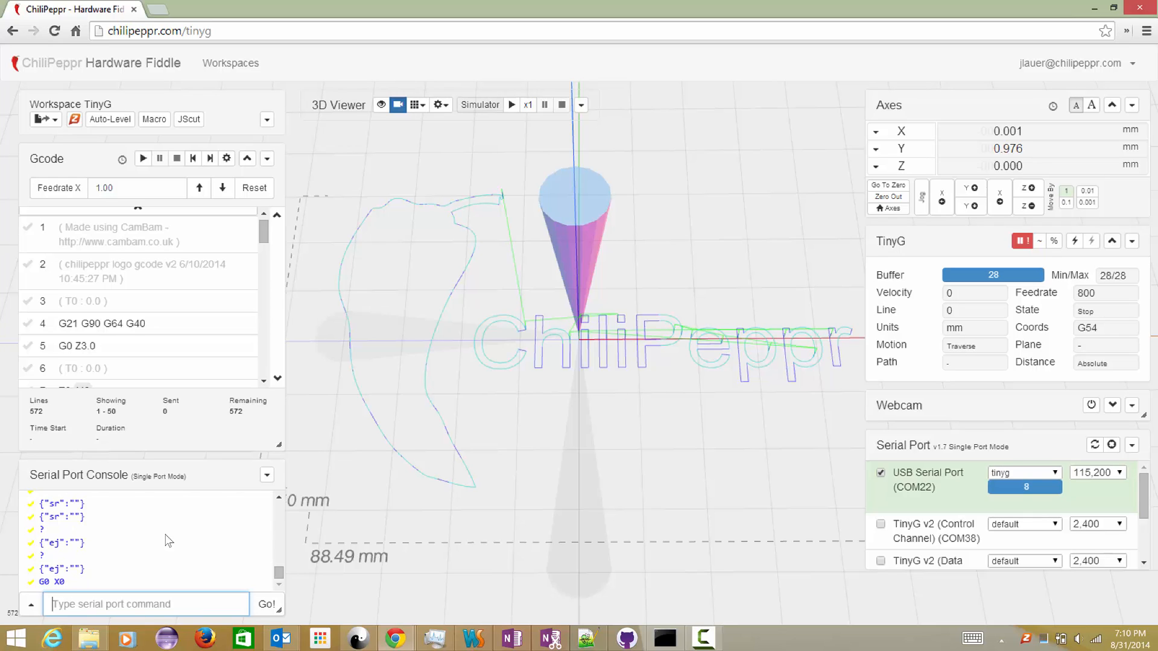
type("G0 X")
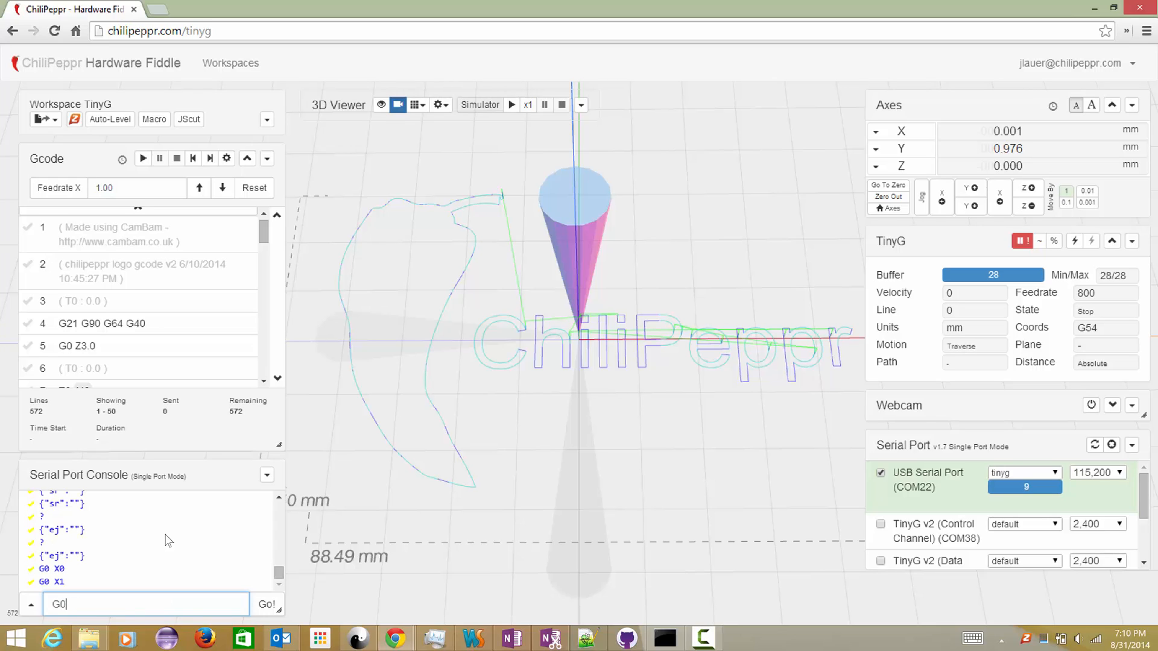
left_click(266, 604)
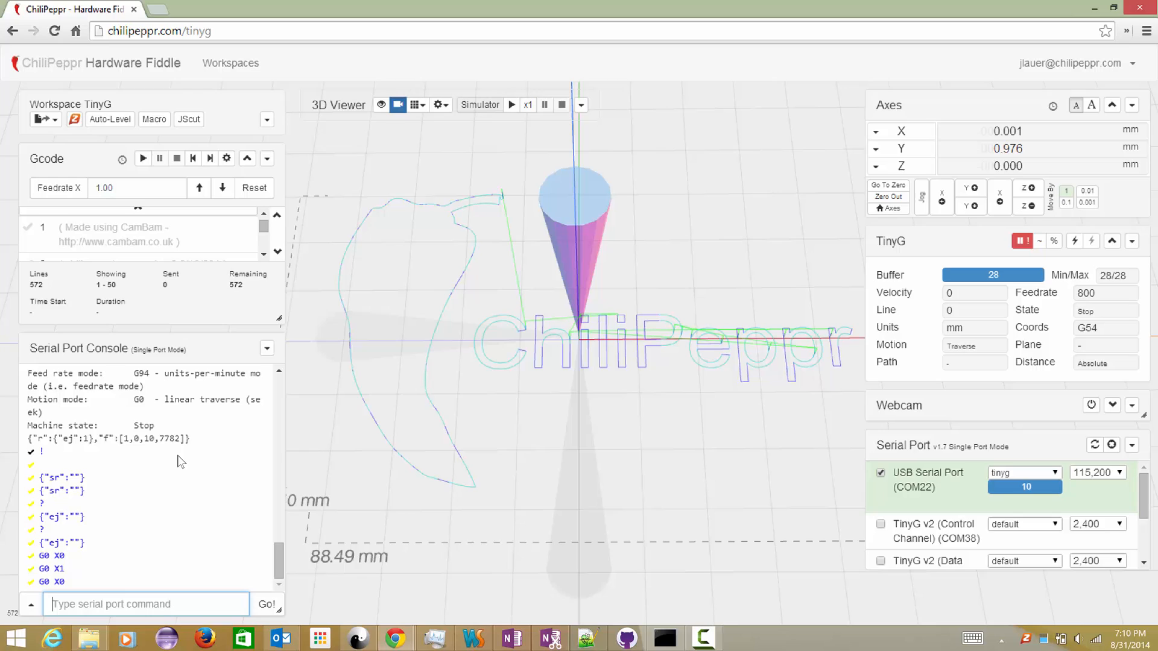
mouse_move(72, 301)
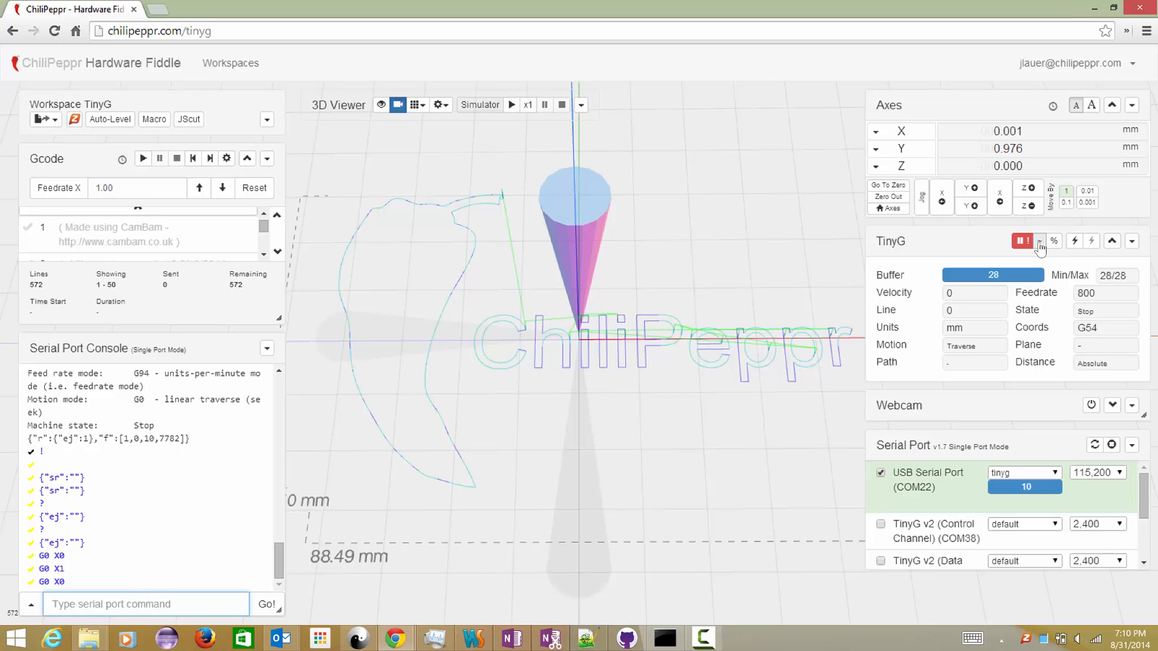
mouse_move(1039, 248)
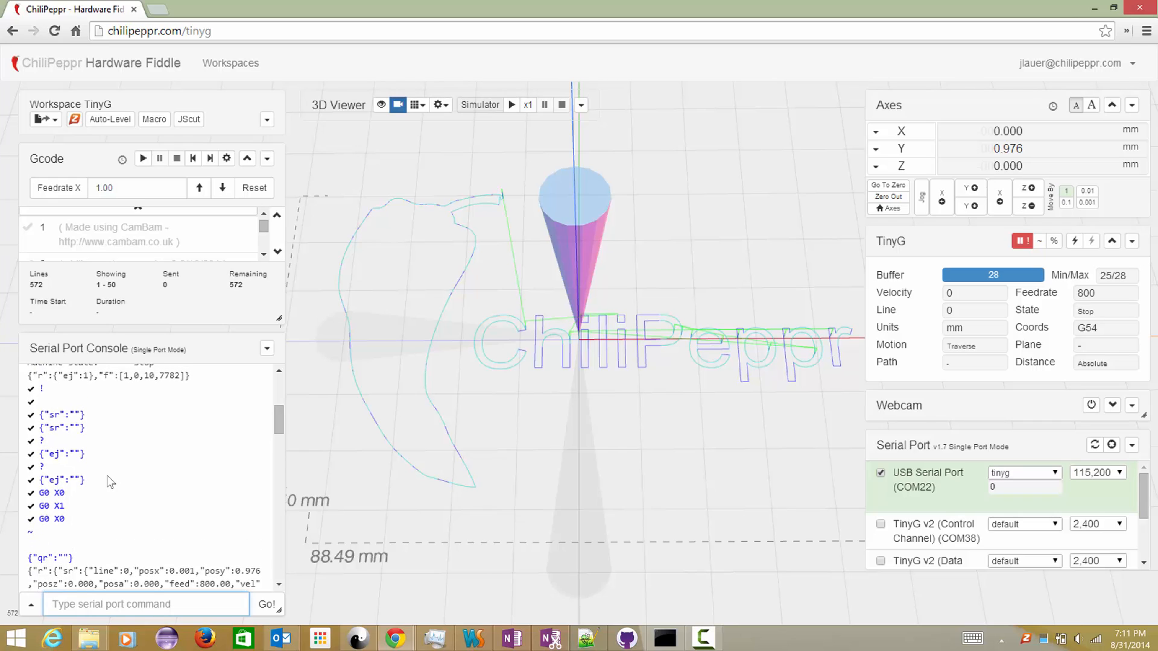
mouse_move(32, 515)
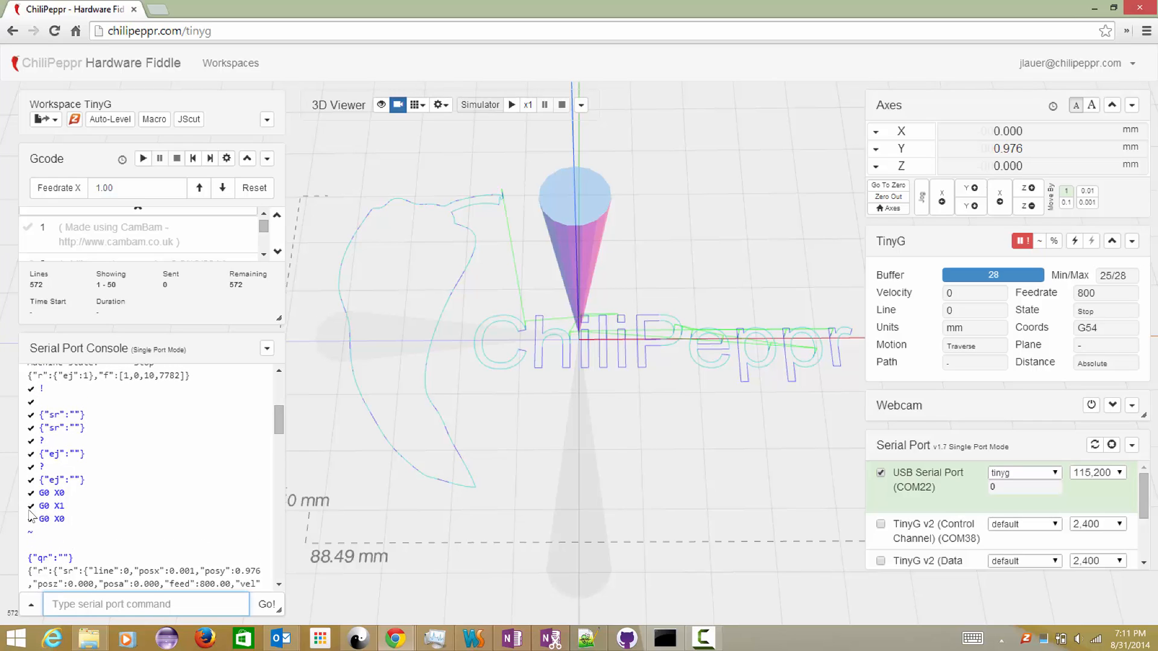
mouse_move(33, 402)
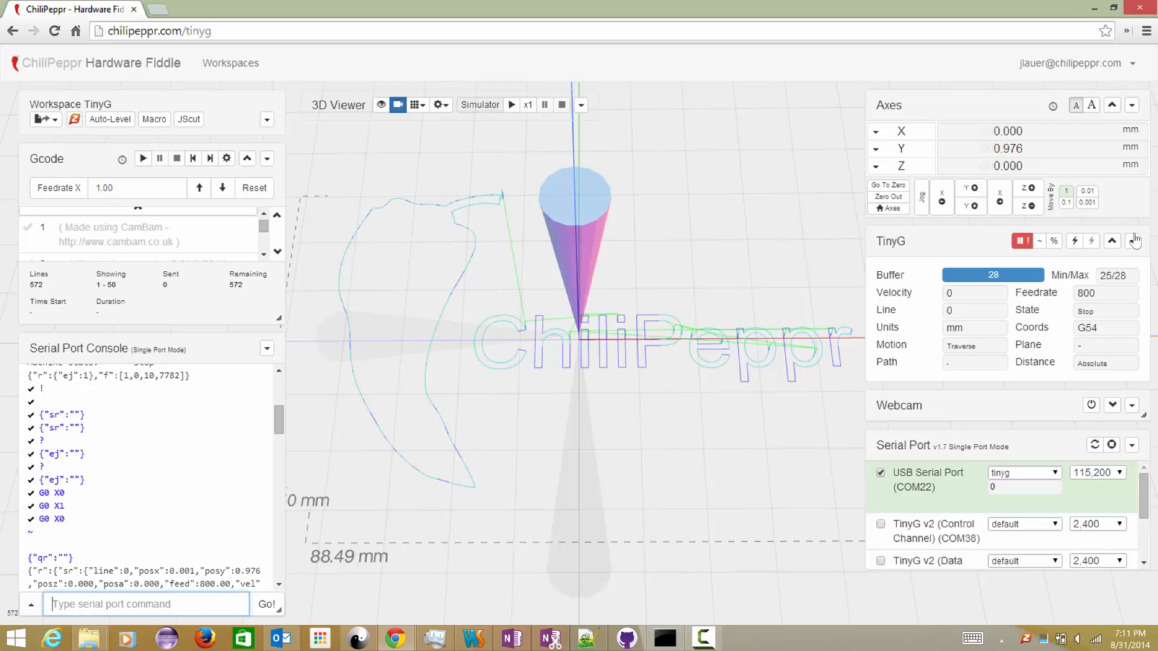
- Open the serial port widget's PubSub documentation and highlight the /jsonSend description
left_click(1119, 445)
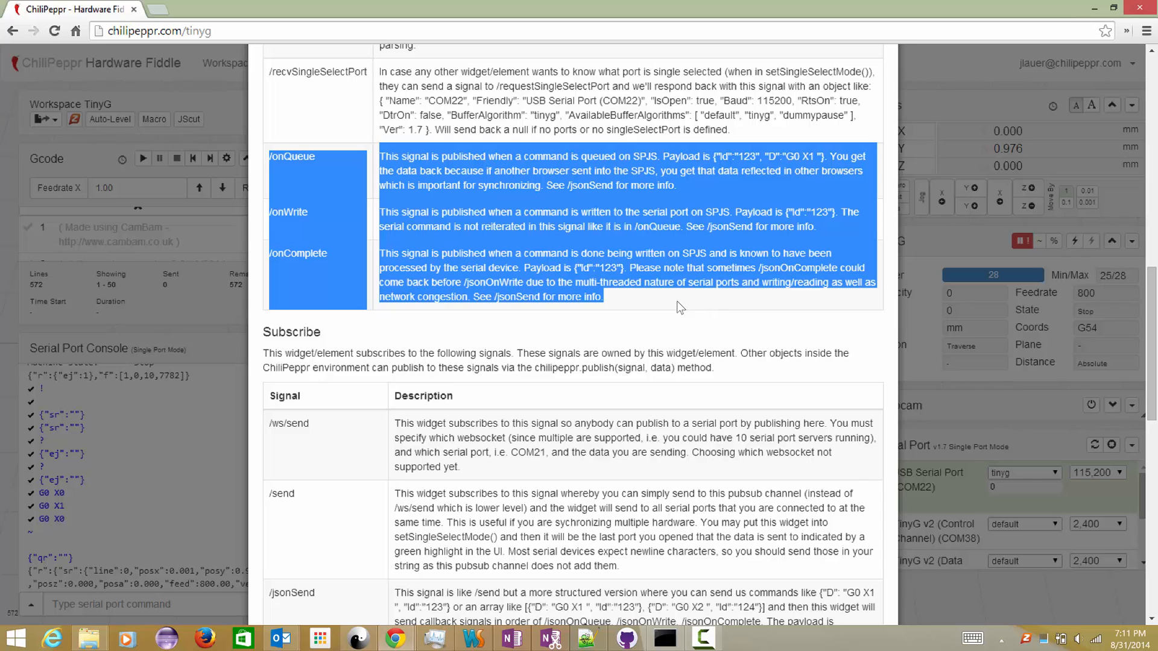
scroll("down", 3)
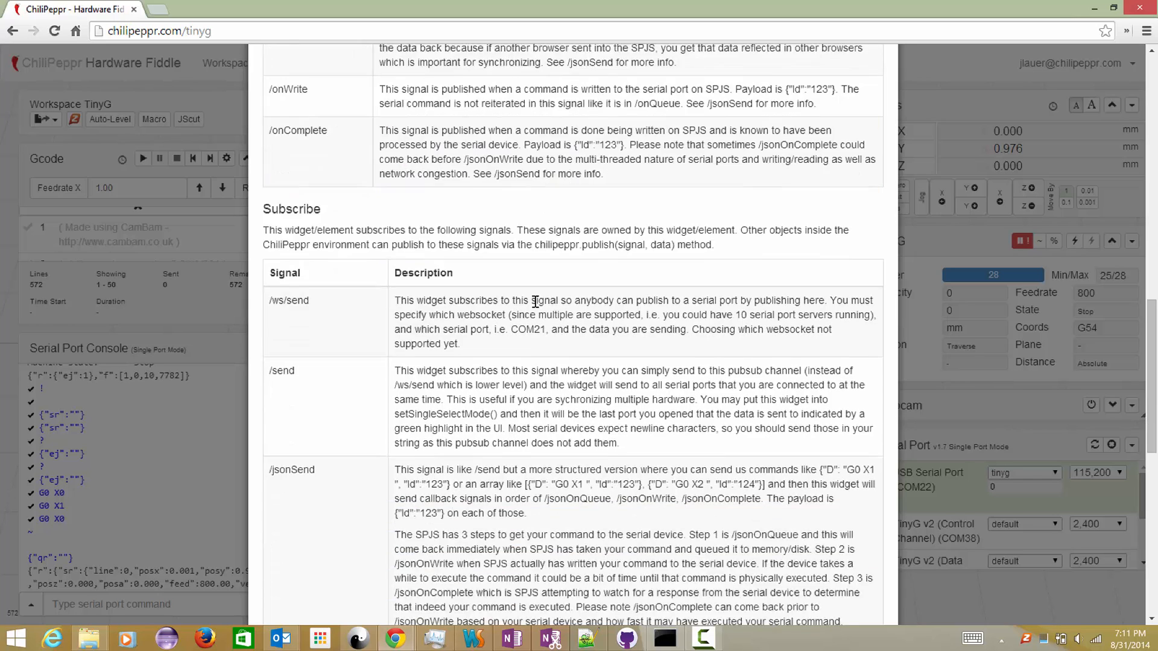
scroll("down", 3)
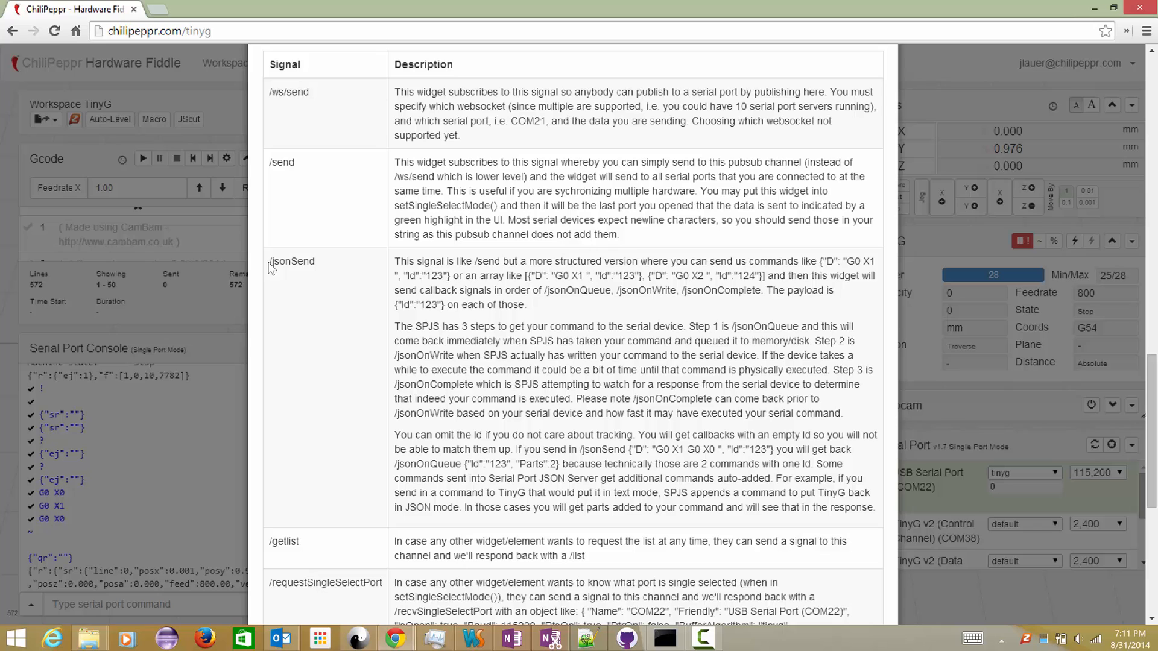
left_click_drag(270, 260, 639, 507)
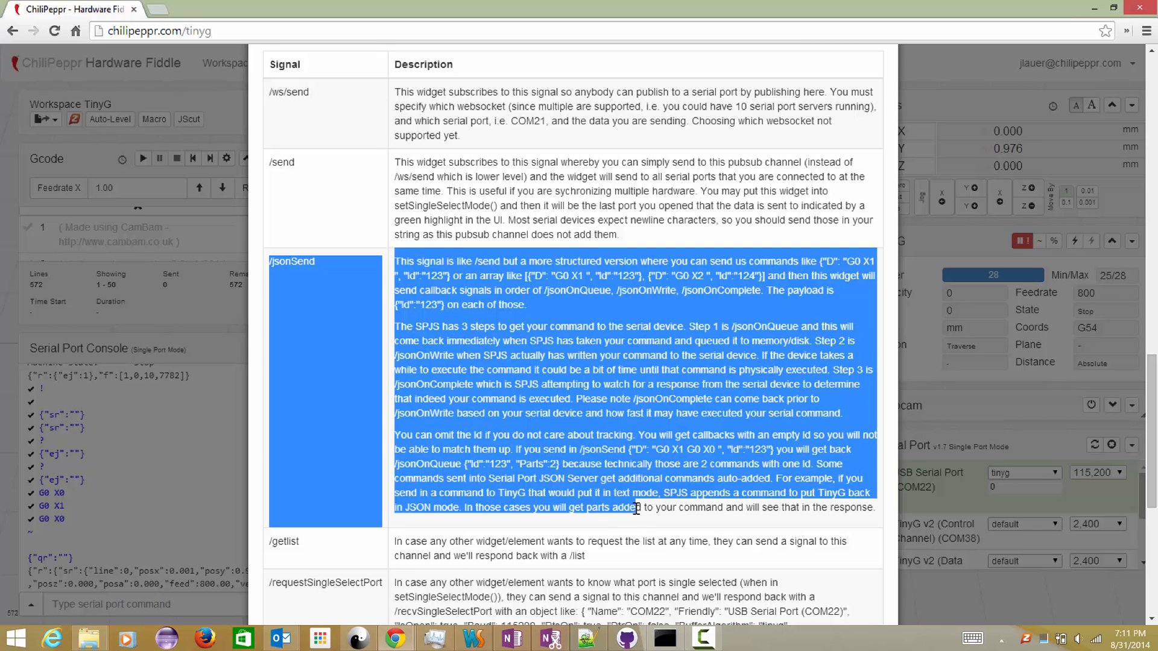
mouse_move(289, 200)
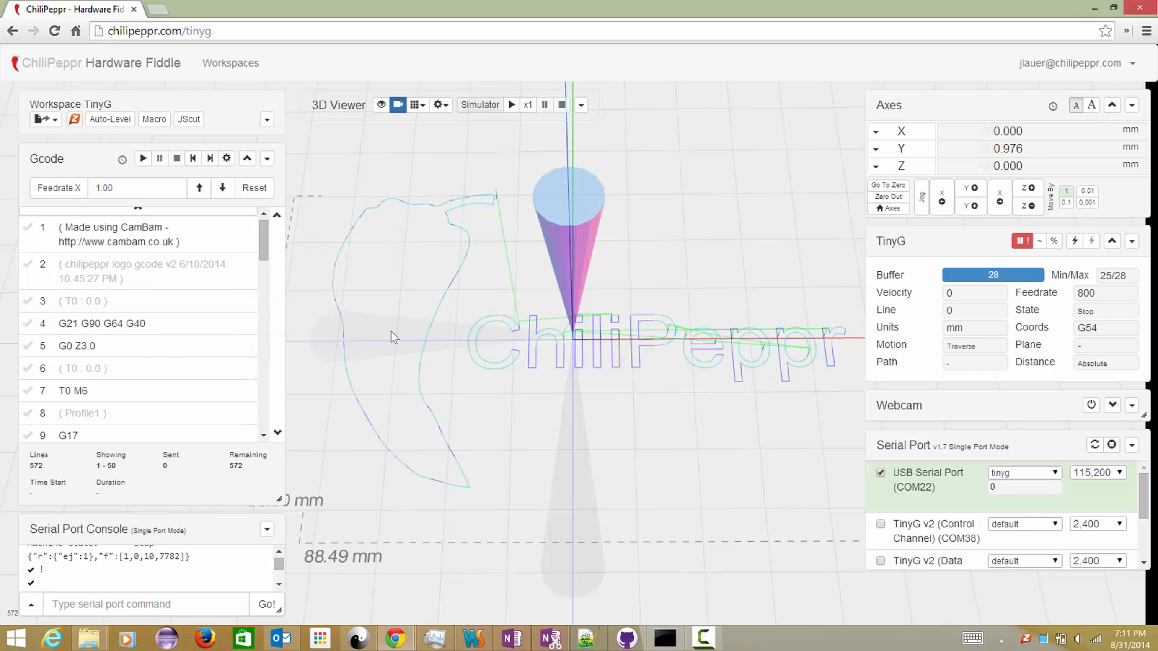
- Reopen the serial port widget's documentation and scroll to re-read the /jsonSend entry
left_click(30, 233)
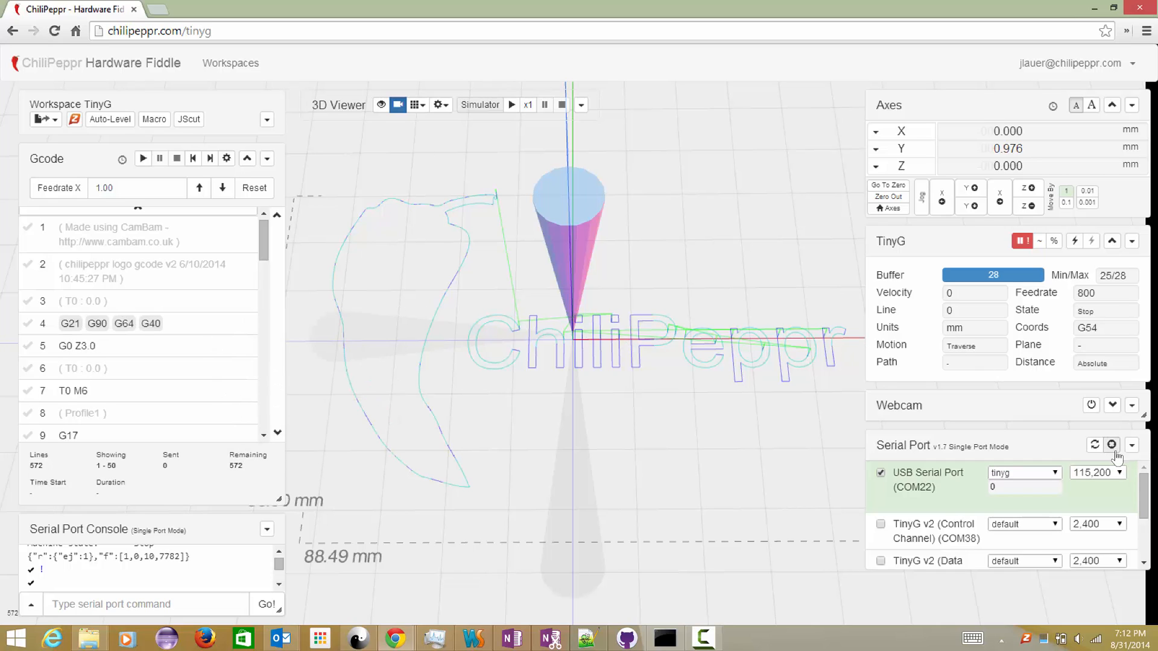
left_click(1131, 445)
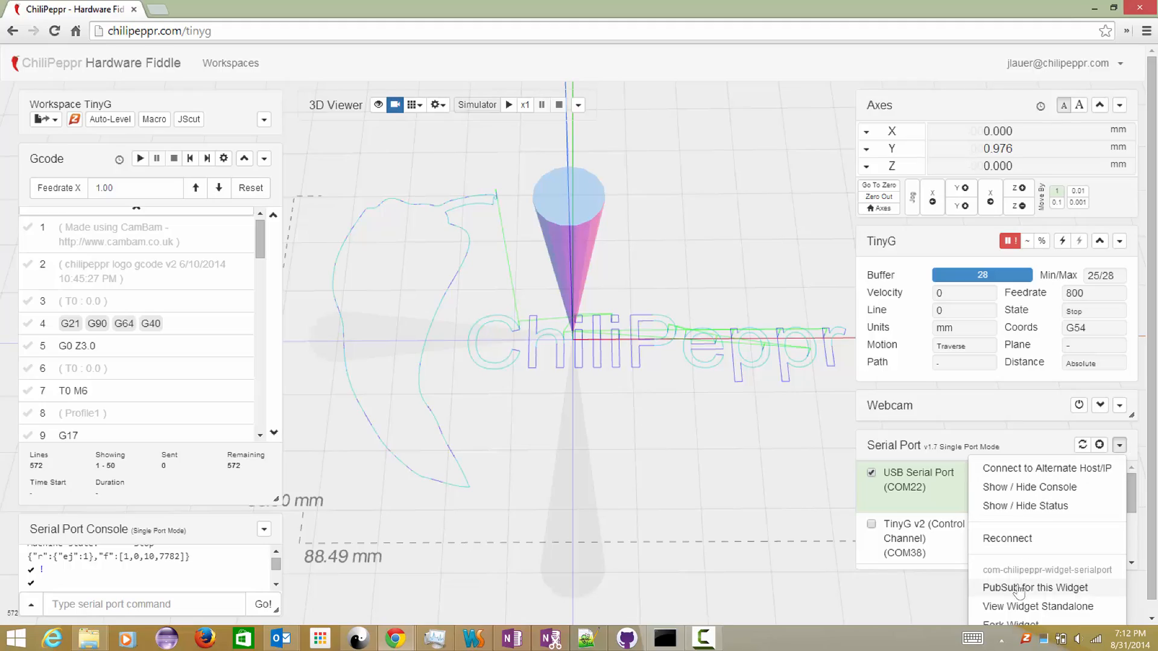
left_click(1035, 587)
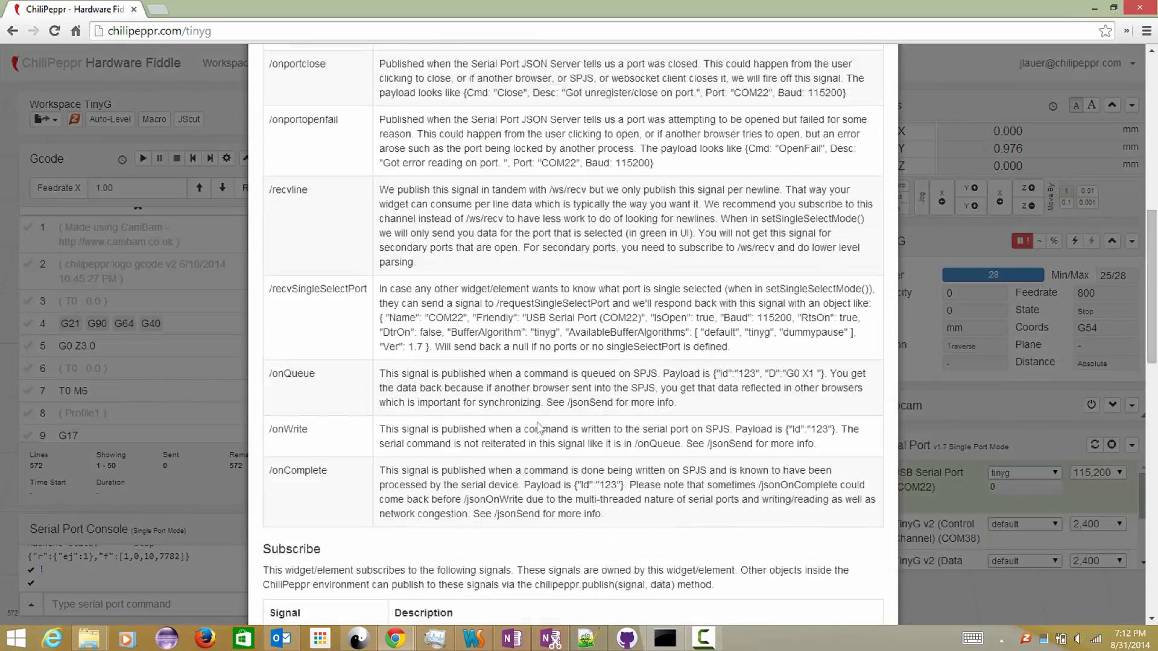
scroll("down", 3)
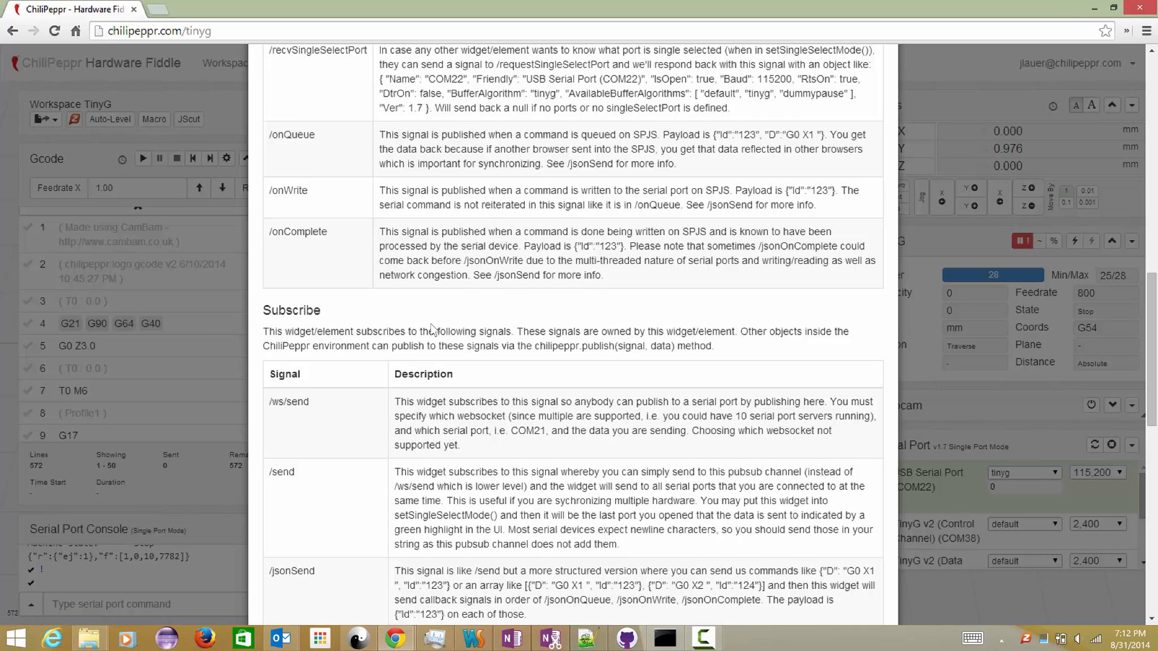
scroll("down", 3)
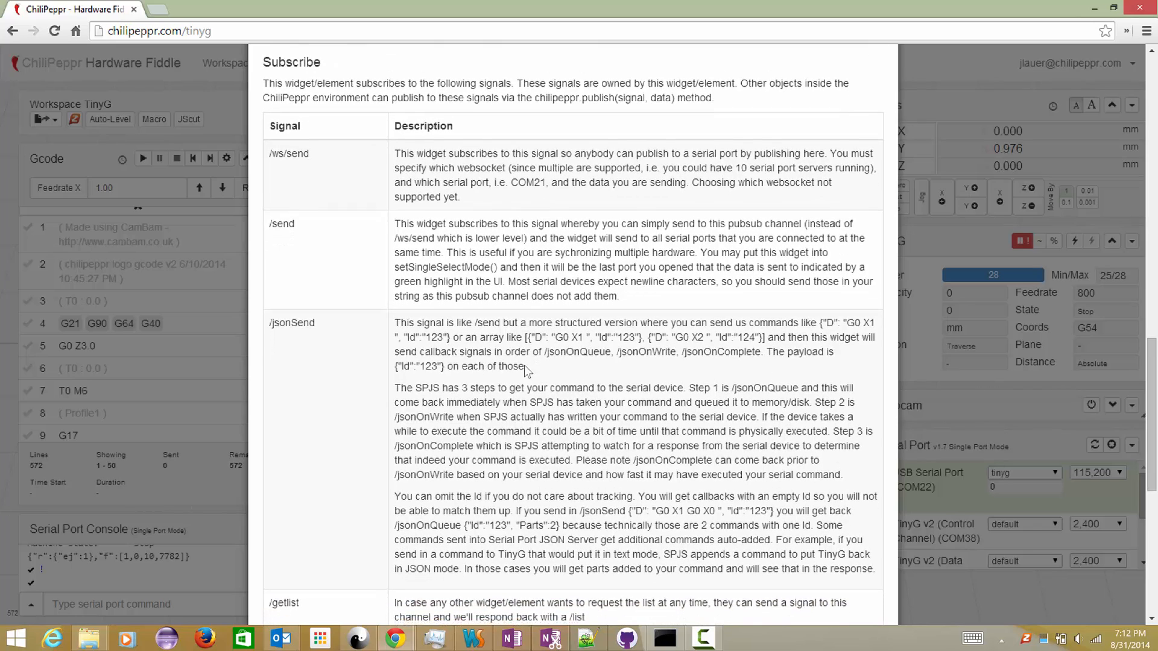
scroll("down", 3)
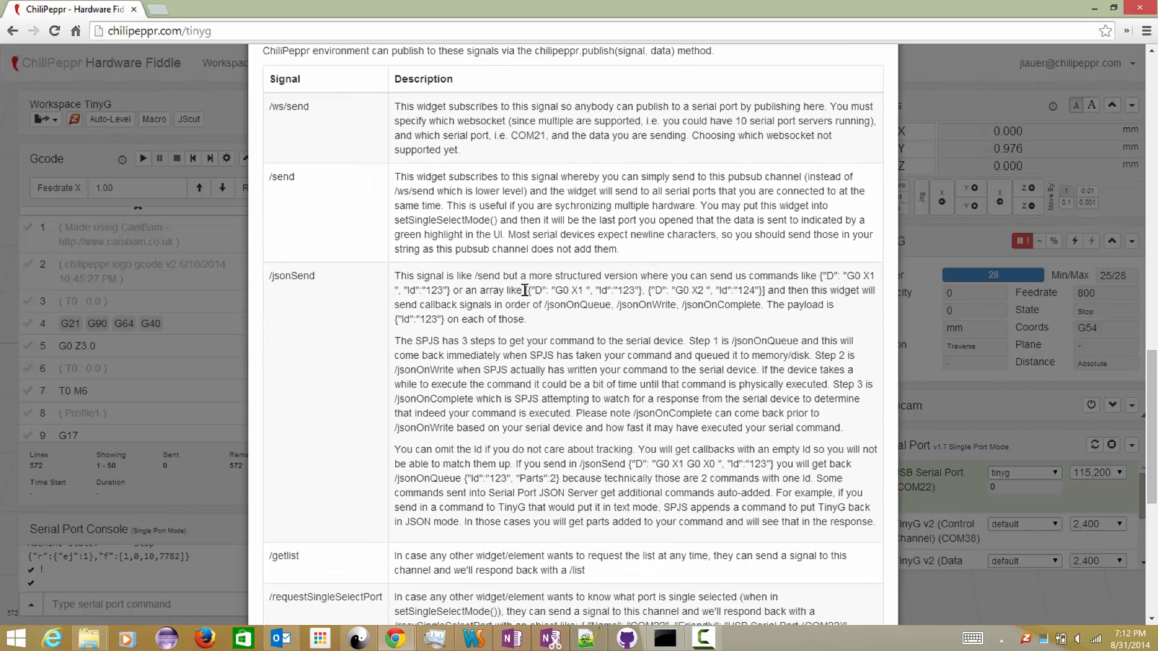
left_click_drag(524, 291, 764, 290)
type("chi")
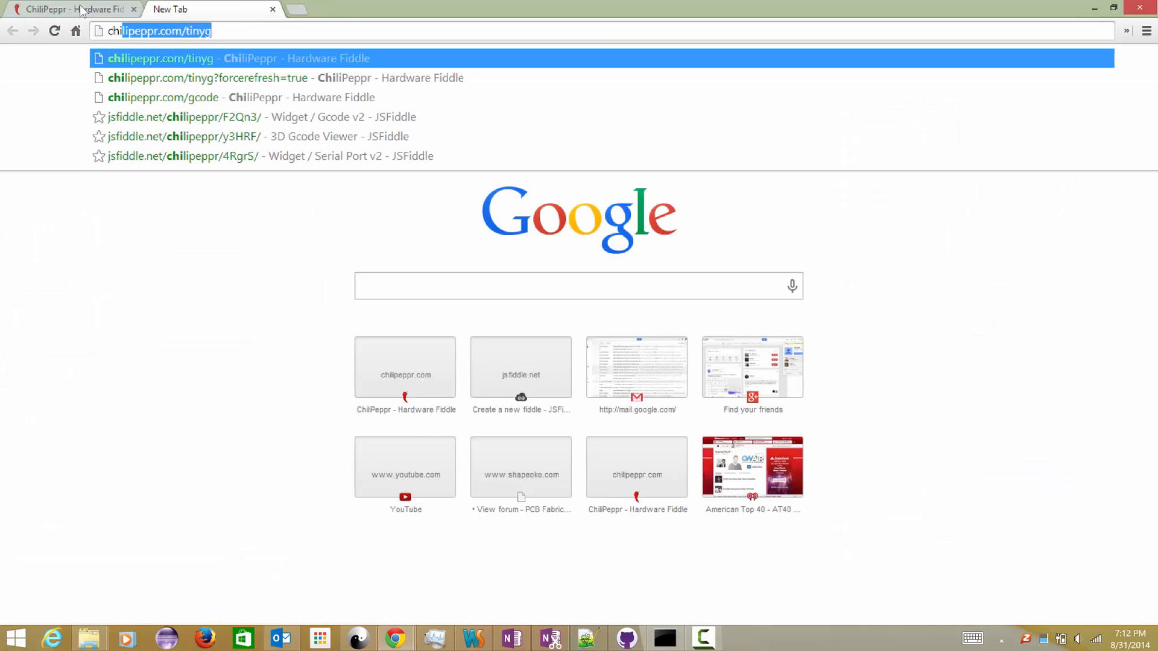
- Load chilipeppr.com/serialport in the new Chrome tab
type("serialport")
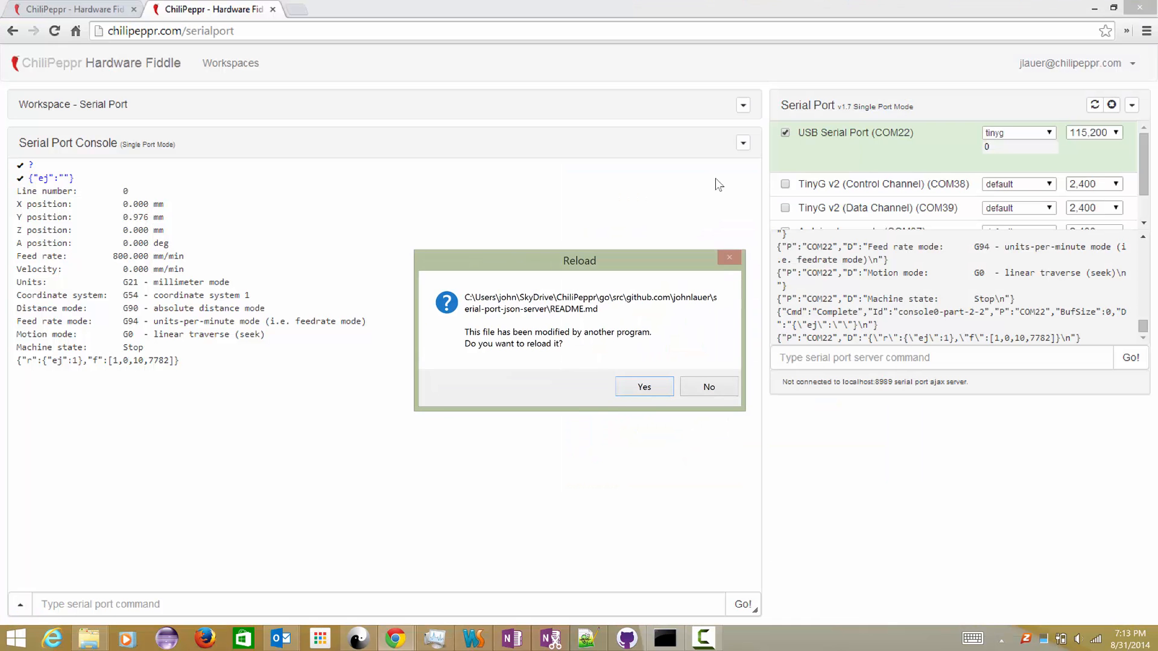
- Dismiss the README reload prompt and select the second sendjson line in 'new 24'
left_click(643, 388)
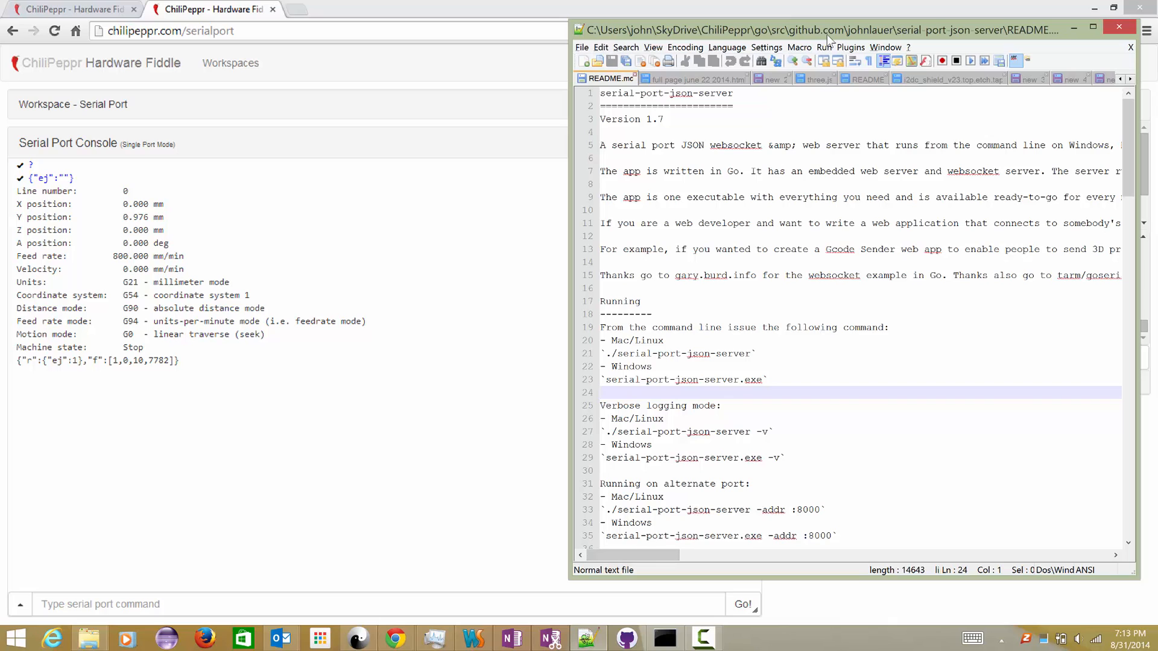
left_click(885, 47)
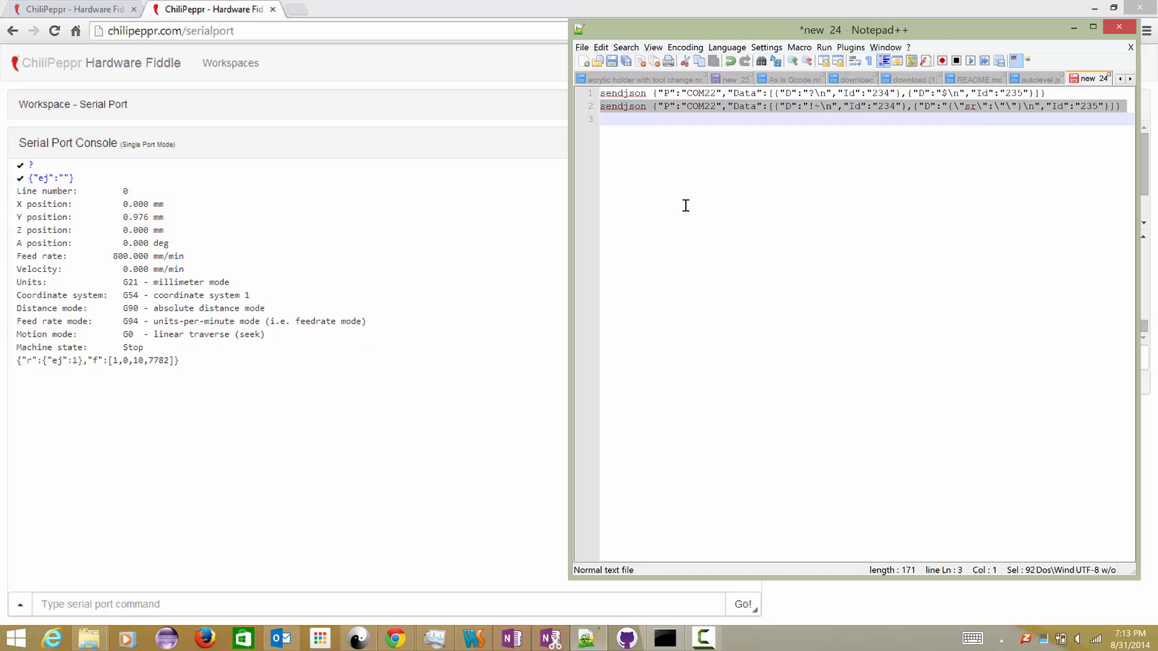
left_click(606, 106)
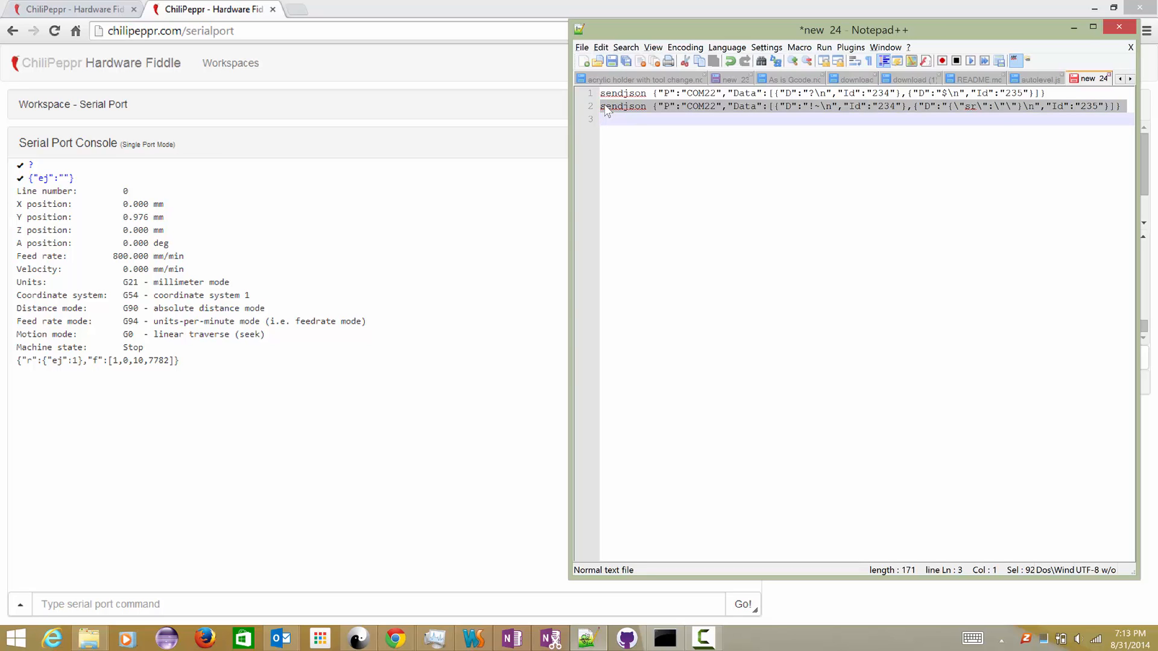
left_click(211, 9)
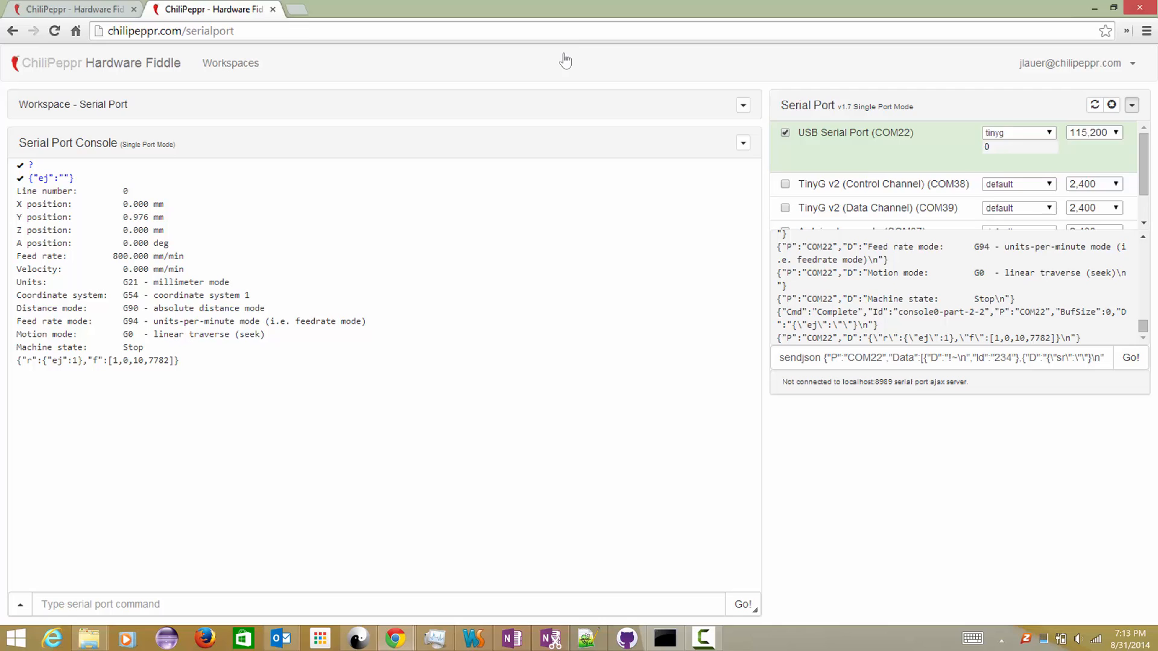
- Hide the serial port widget's console and return to the Serial Port workspace tab
left_click(1131, 105)
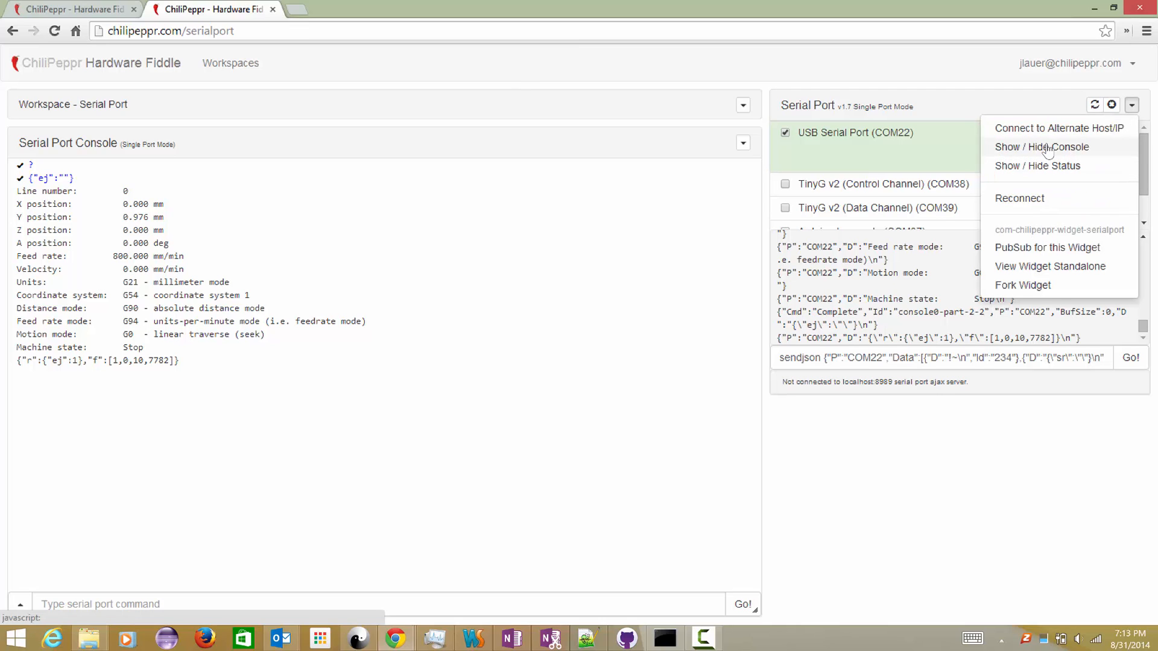
left_click(1041, 146)
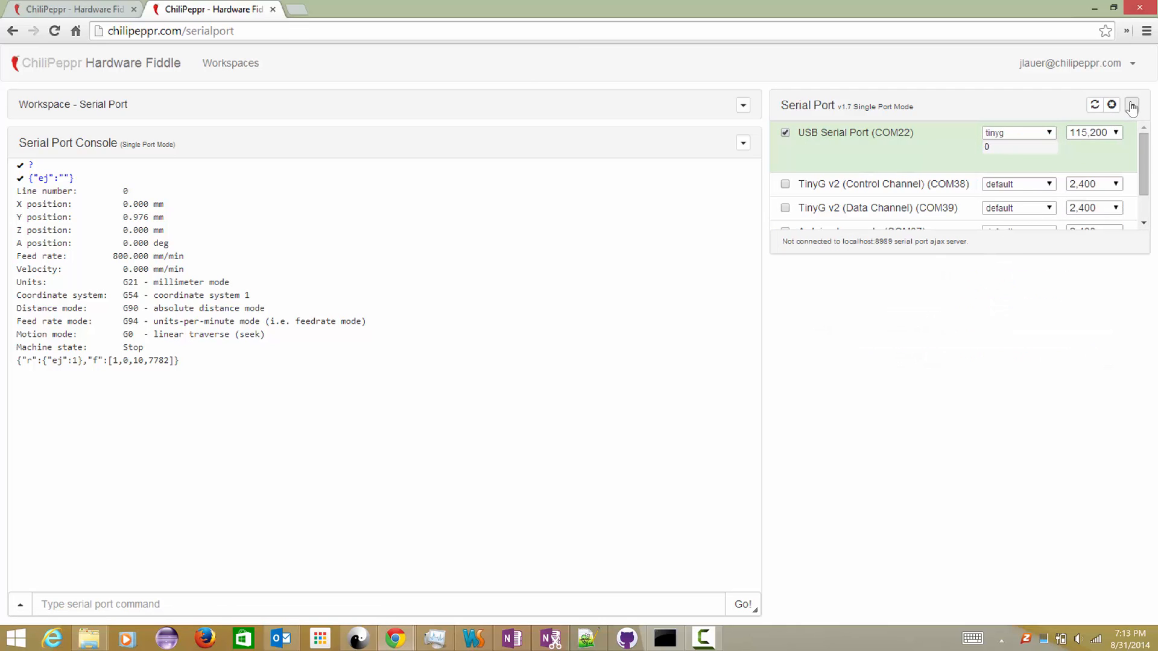
mouse_move(645, 78)
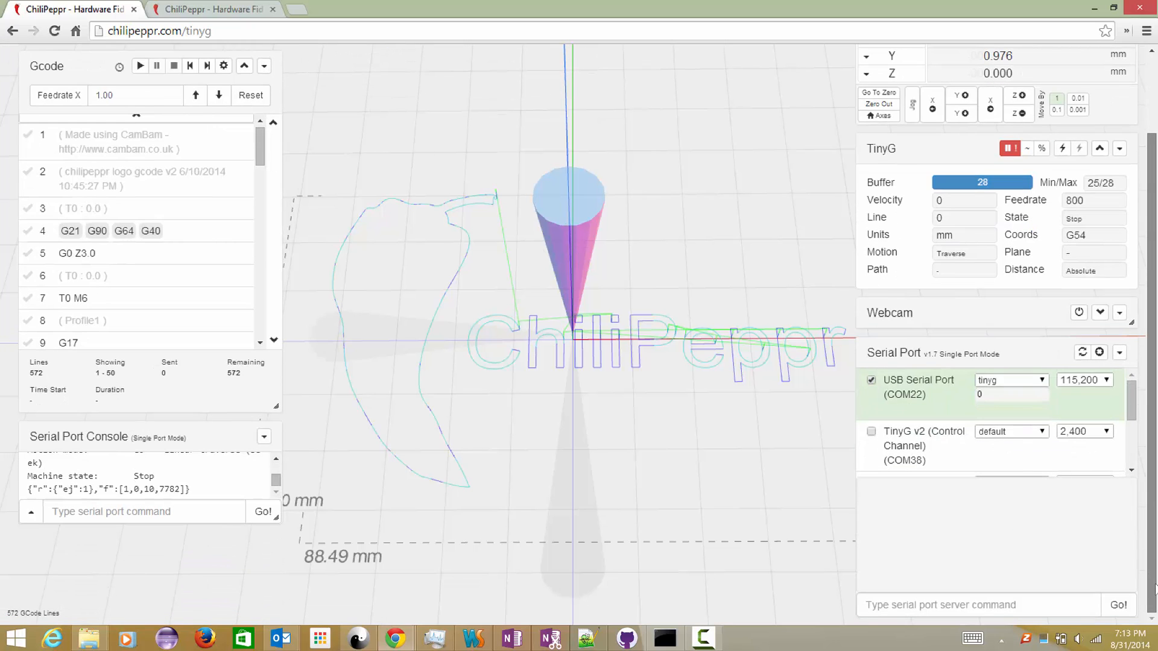
left_click(1120, 352)
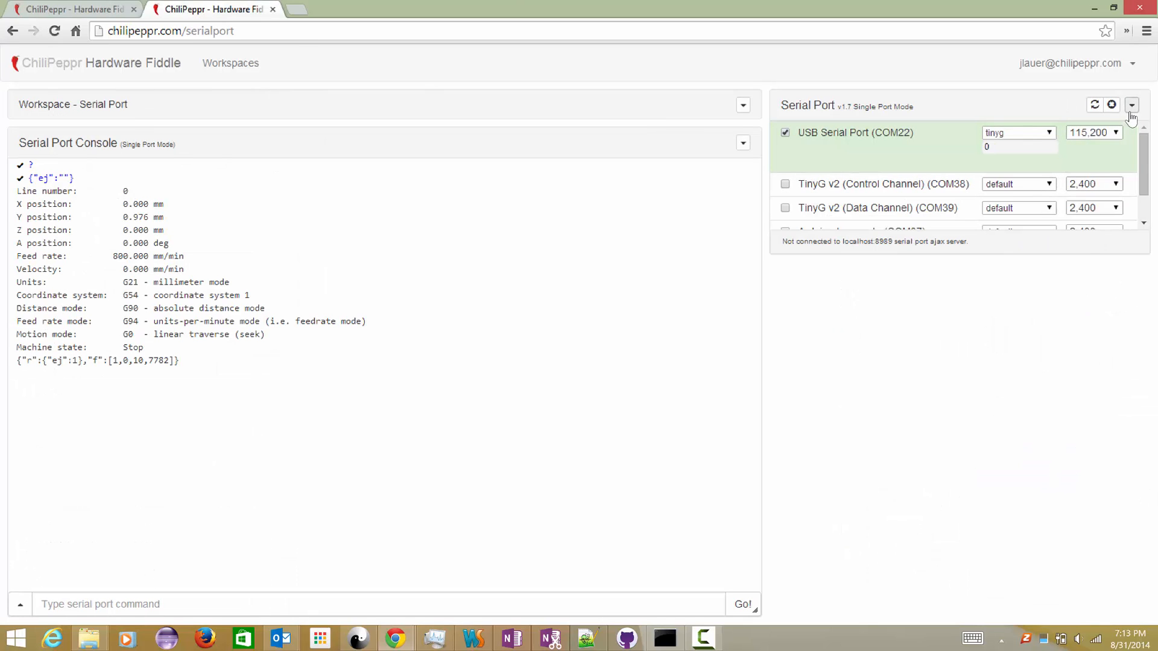
left_click(1132, 105)
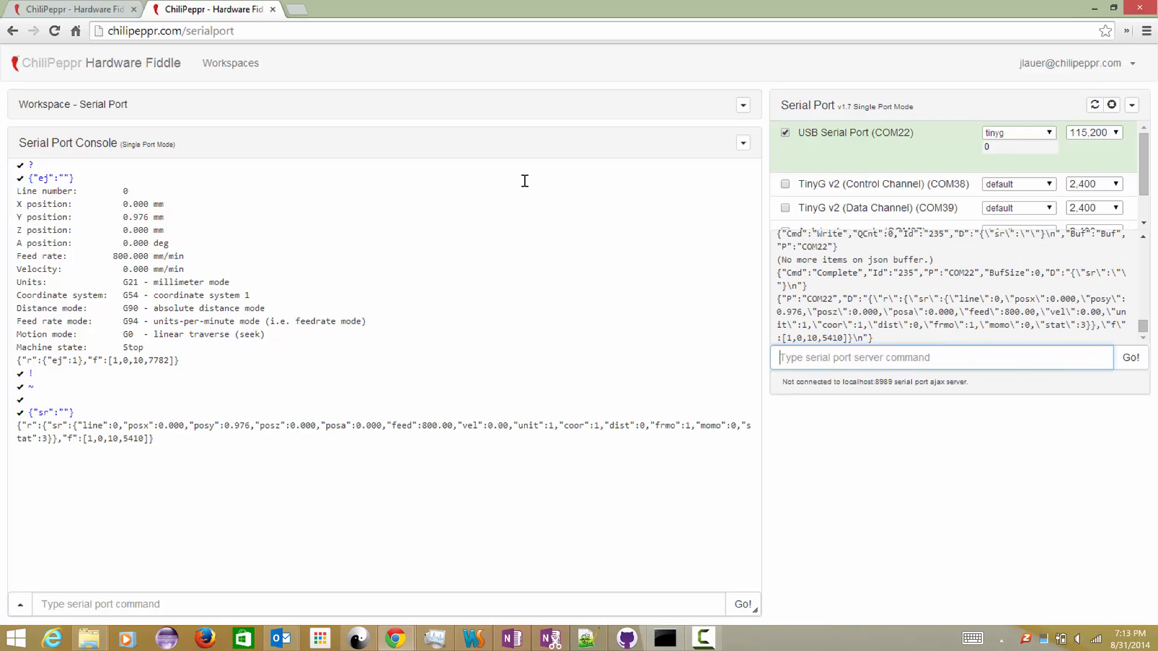
mouse_move(913, 362)
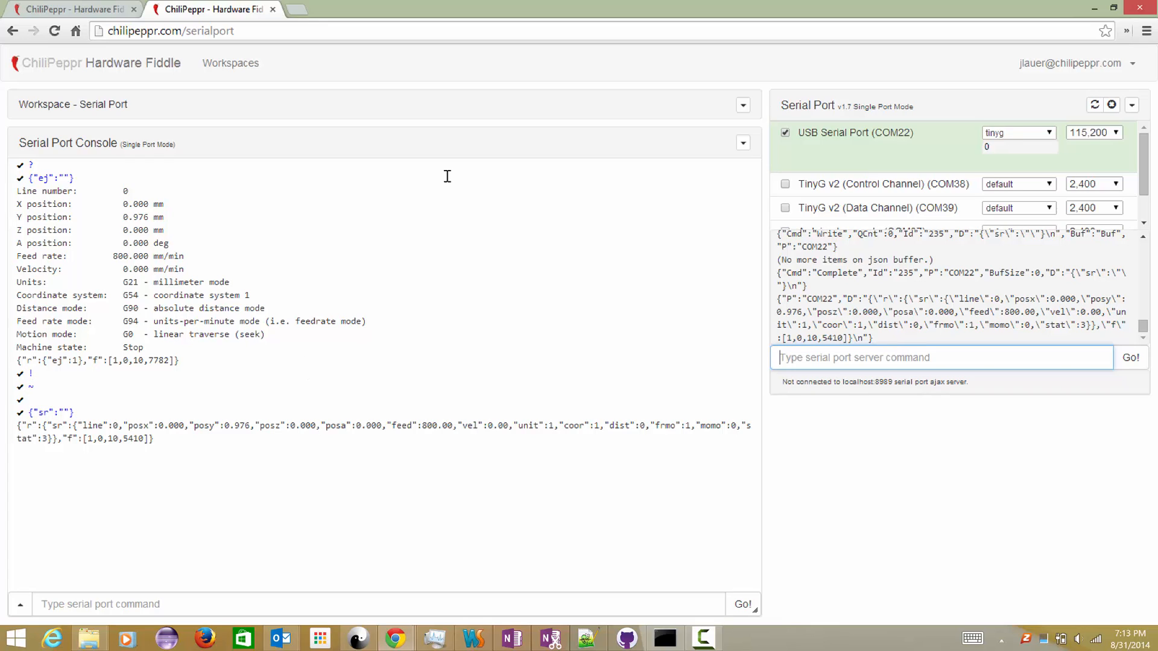
- Enter the sendjson command for COM22 with !~ and {"sr":""} data into the server input
type("sendjson {\"P\":\"COM22\",\"Data\":[{\"D\":\"!~\\n\",\"Id\":\"234\"},{\"D\":\"{\\\"sr\\\":\\\"\\\"}\\n\"")
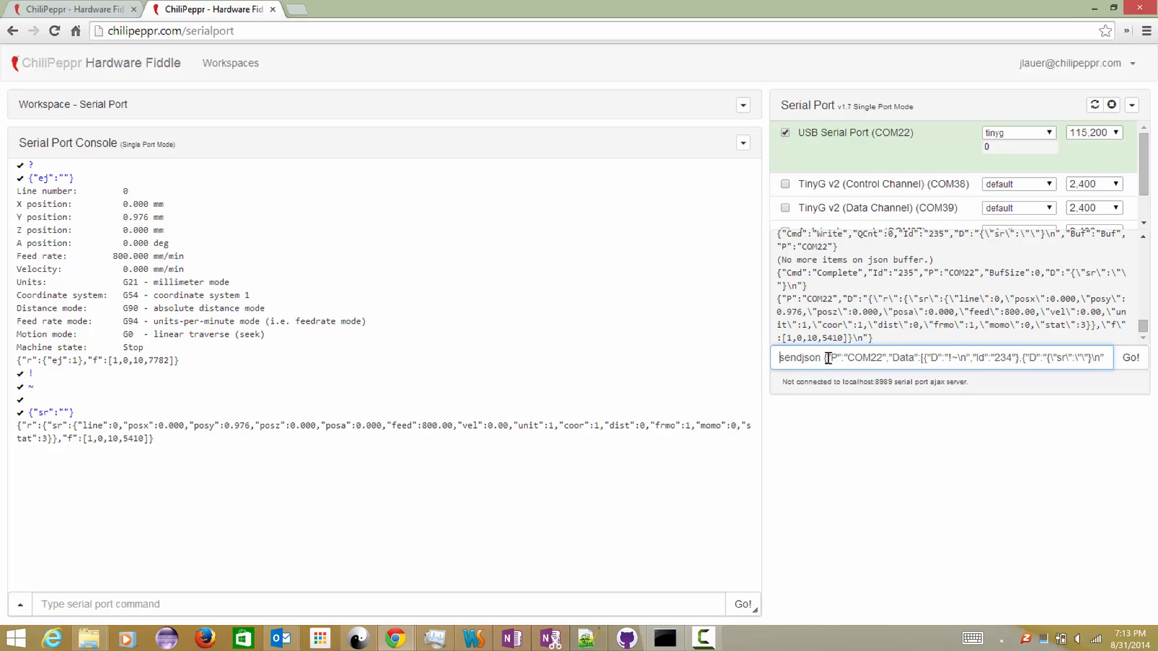
double_click(854, 358)
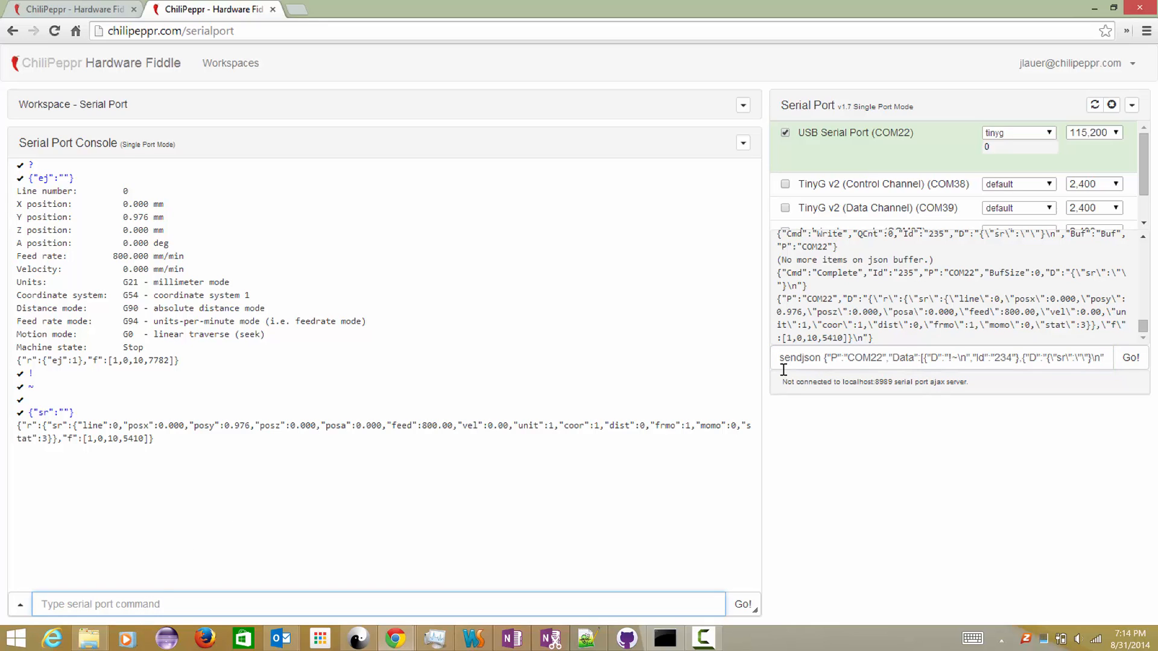
mouse_move(580, 524)
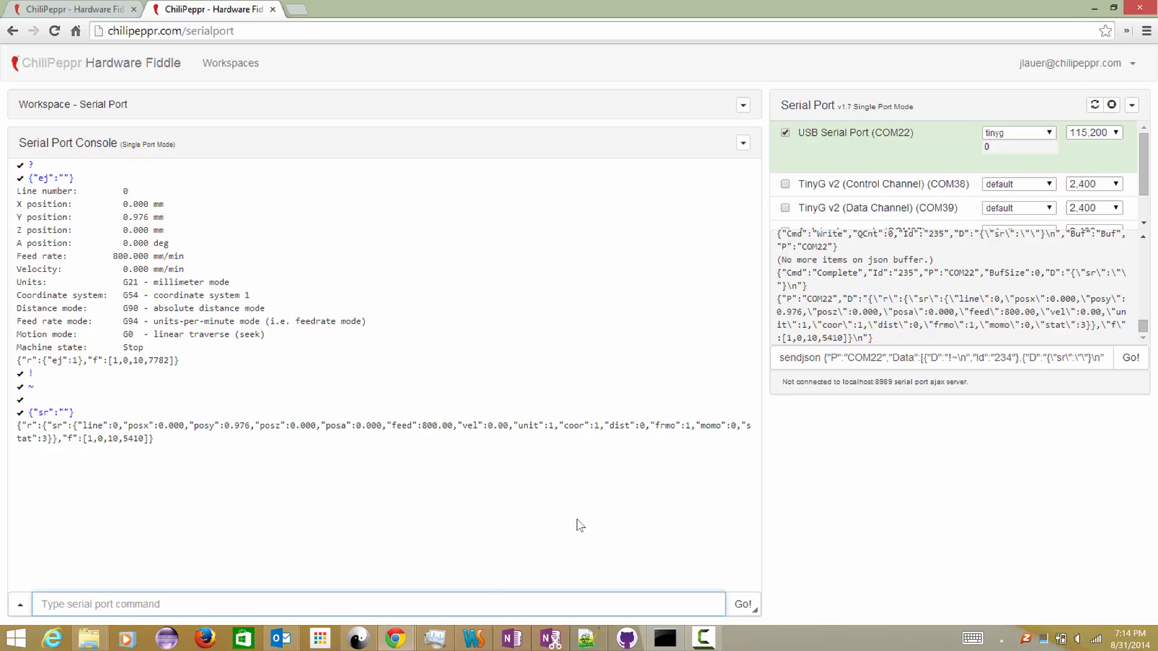
mouse_move(864, 138)
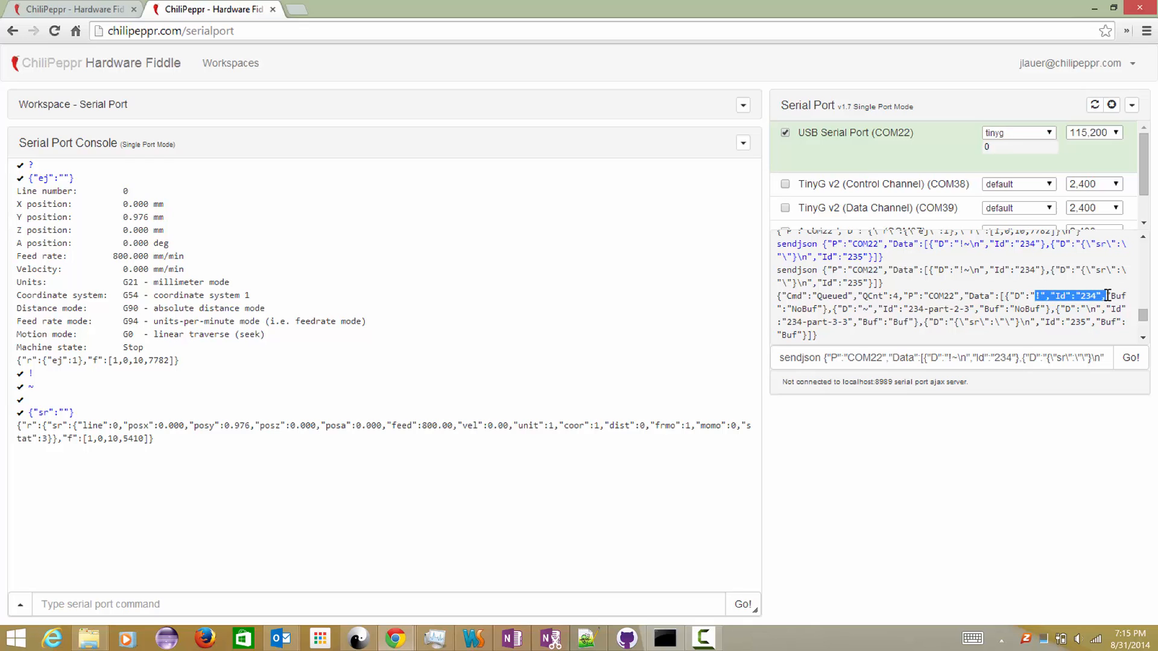
mouse_move(838, 306)
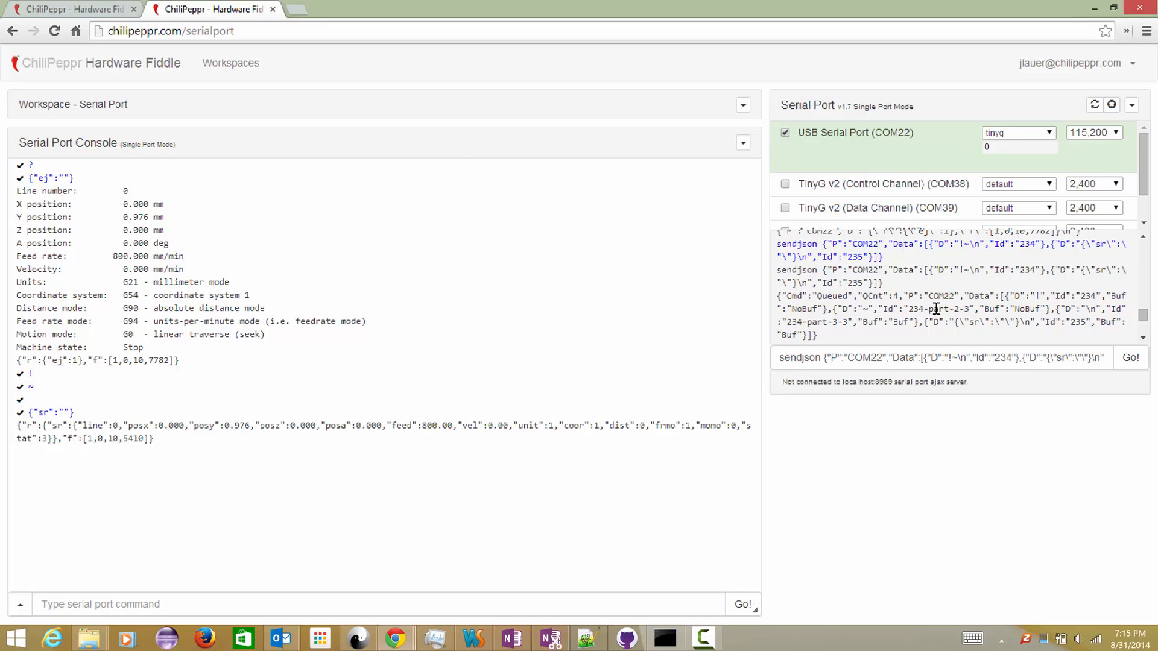
- Highlight the NoBuf, Write and CompleteFake entries in the sendjson responses
double_click(951, 309)
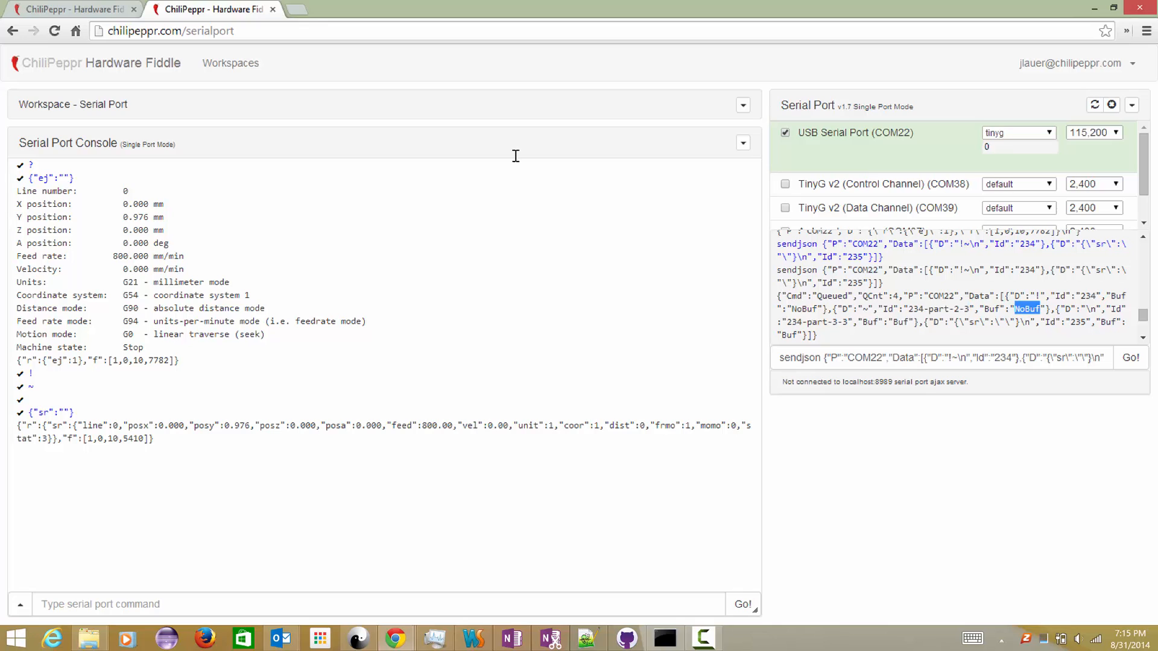
mouse_move(949, 313)
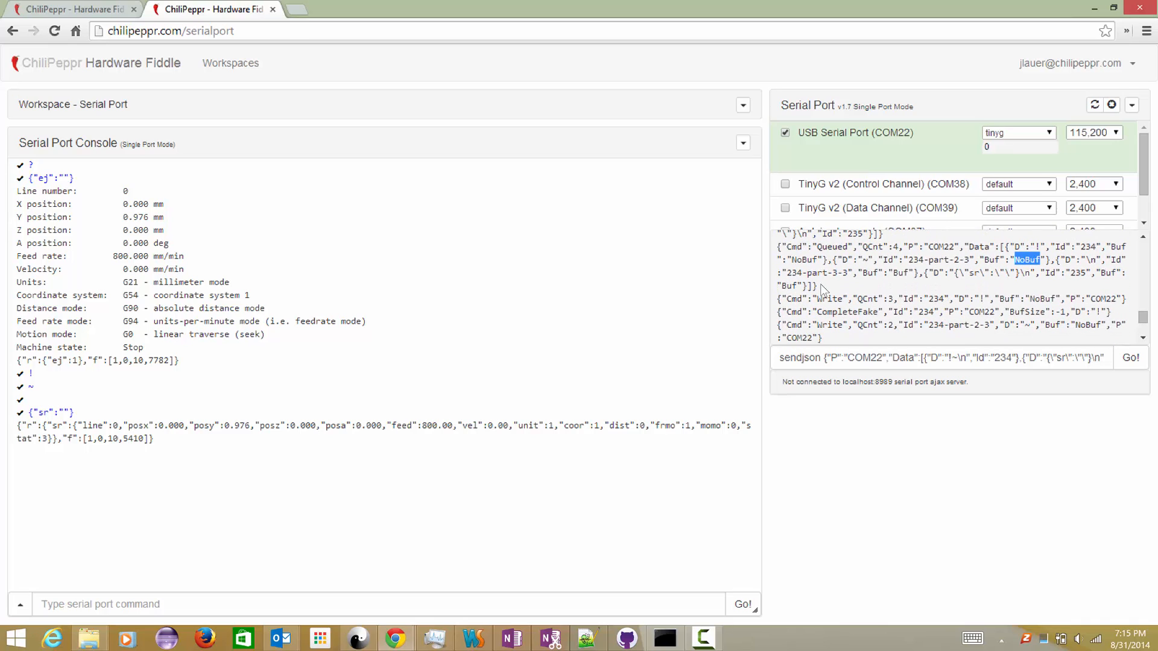
double_click(829, 299)
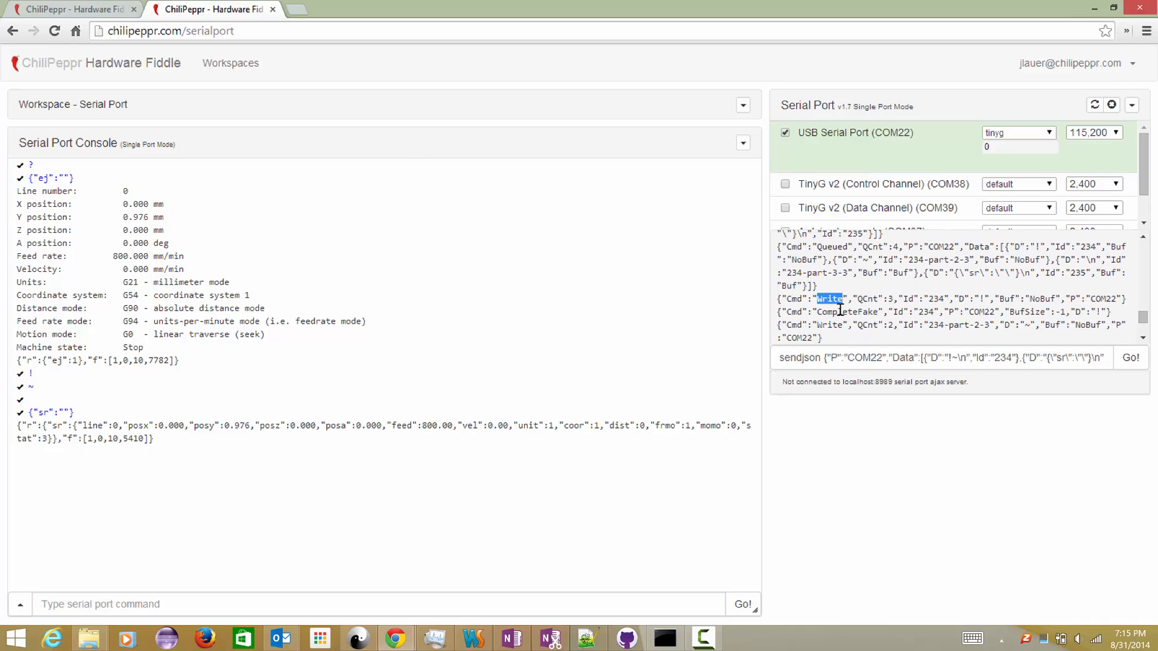
double_click(843, 312)
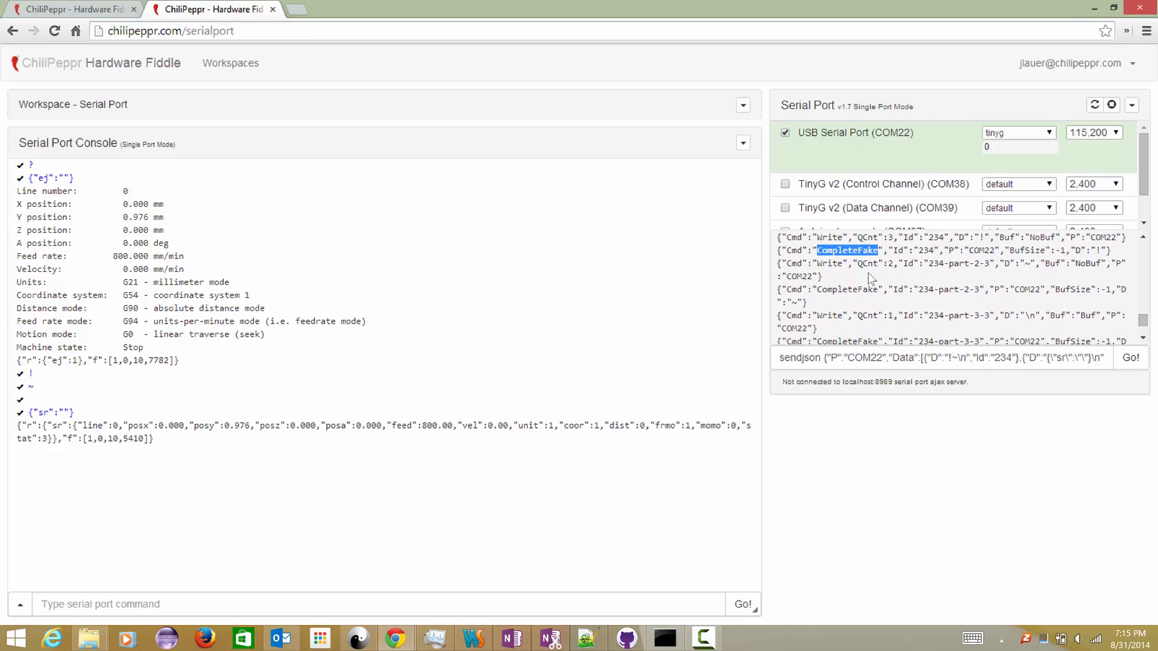
double_click(847, 289)
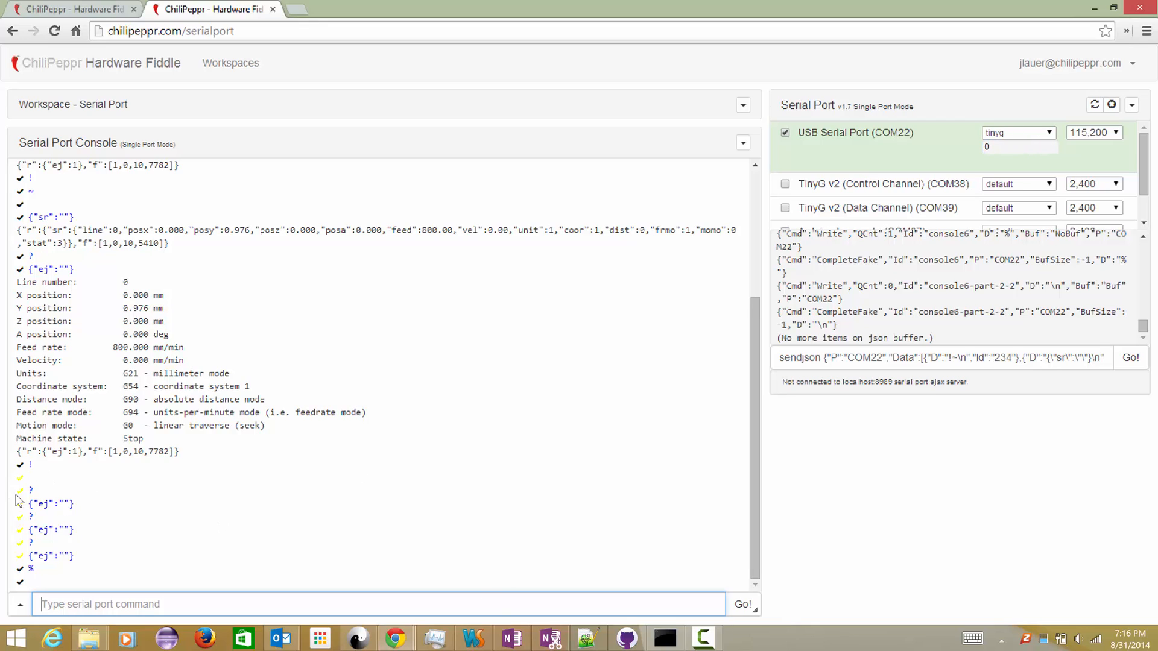
mouse_move(96, 552)
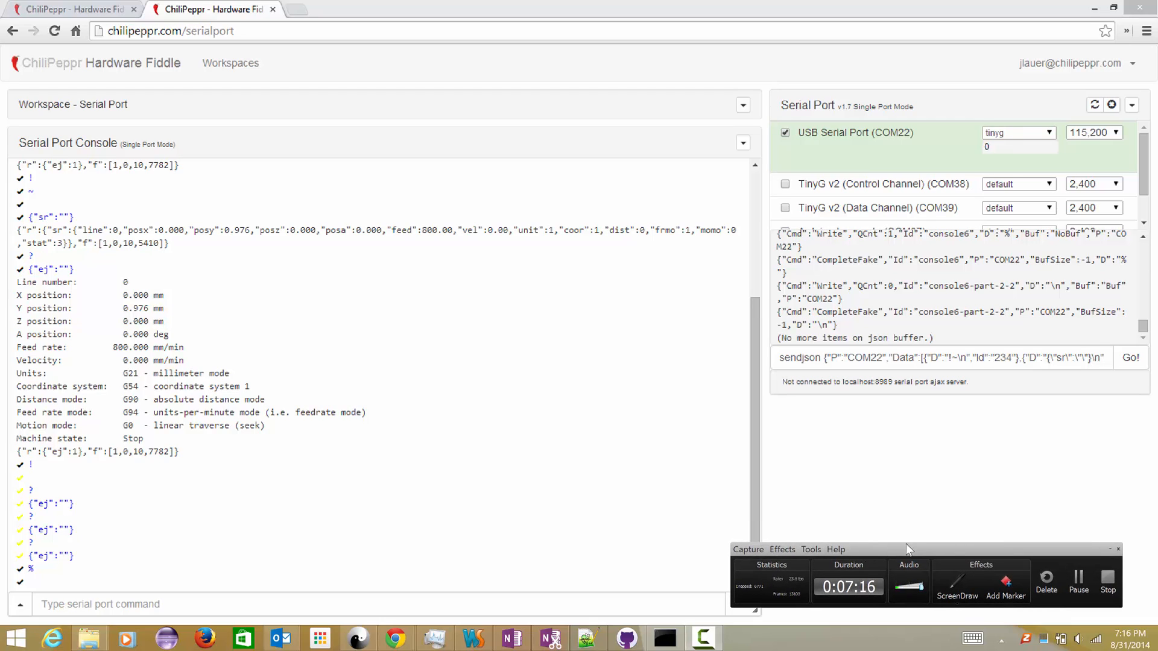
mouse_move(1023, 554)
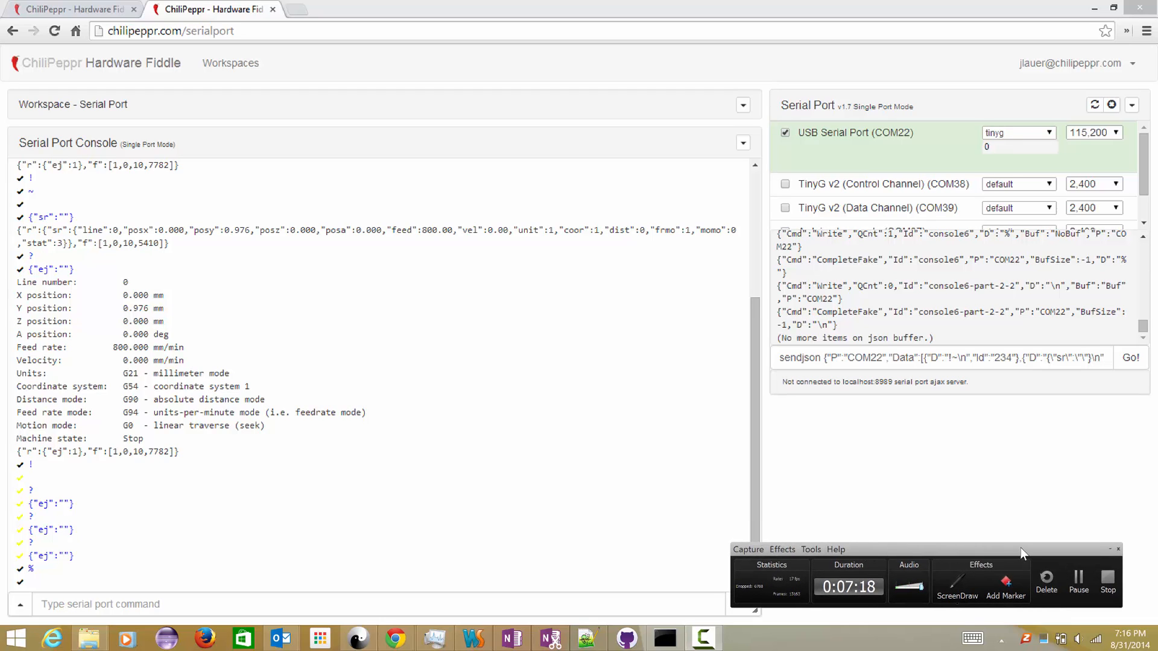